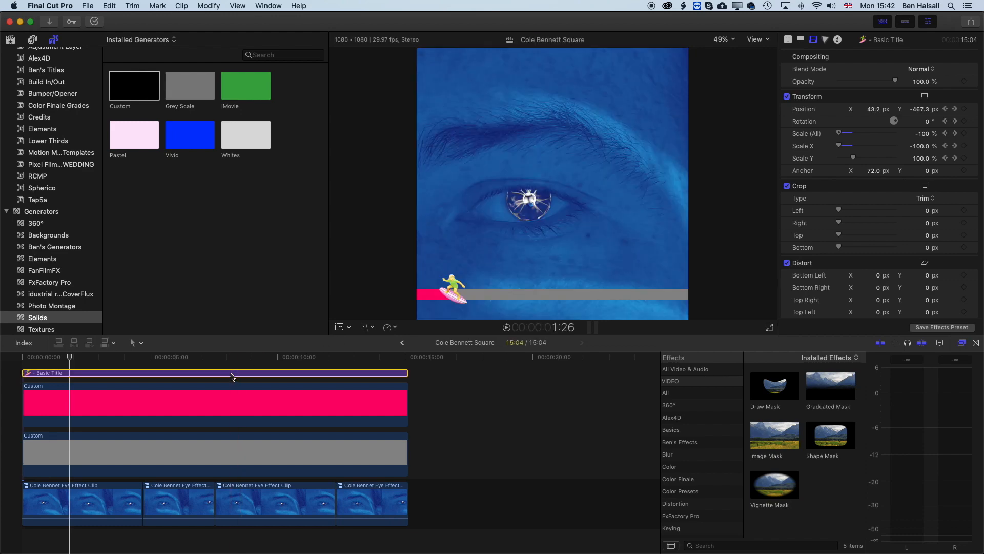
# Delete the Basic Title and both Custom solid clips, keeping only the four eye effect clips.
pyautogui.click(214, 453)
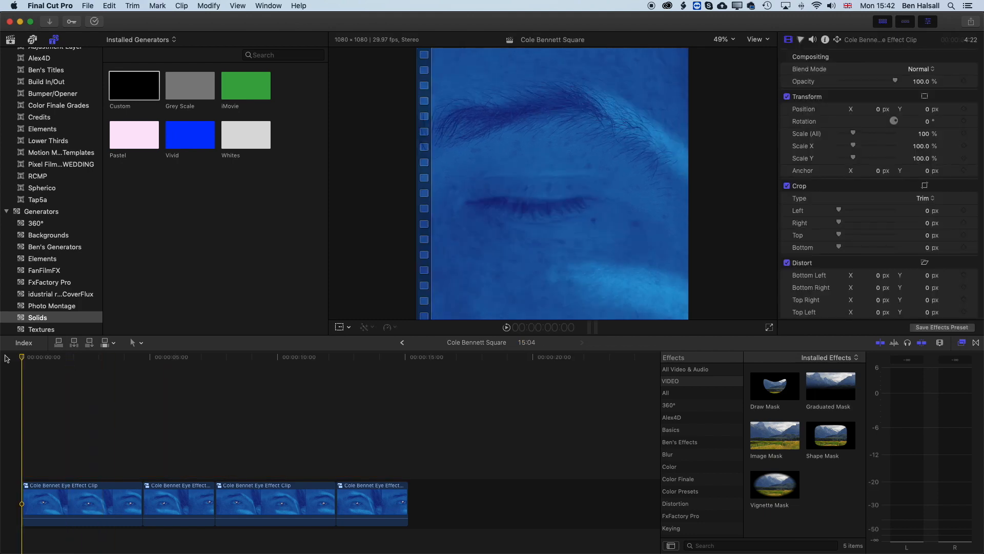
pyautogui.press('space')
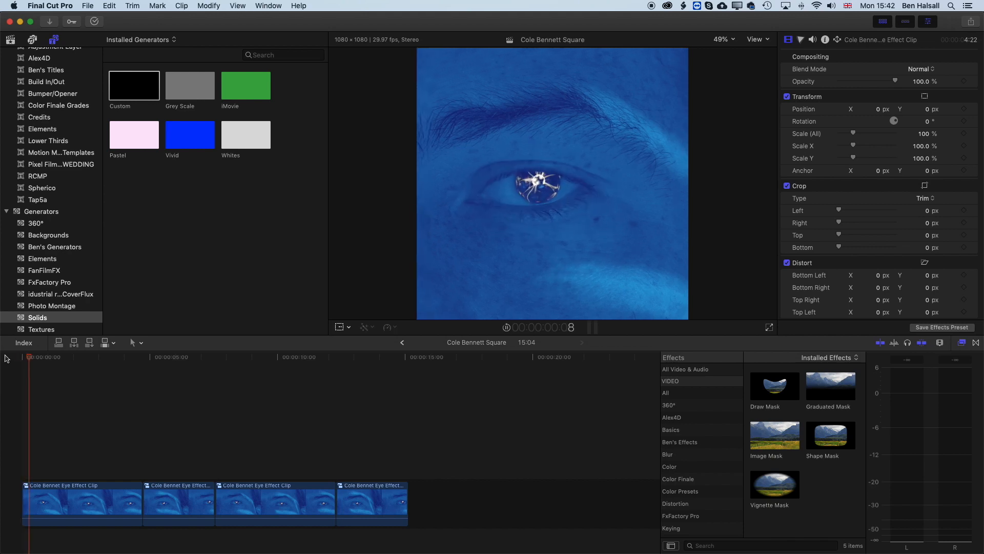
pyautogui.click(81, 357)
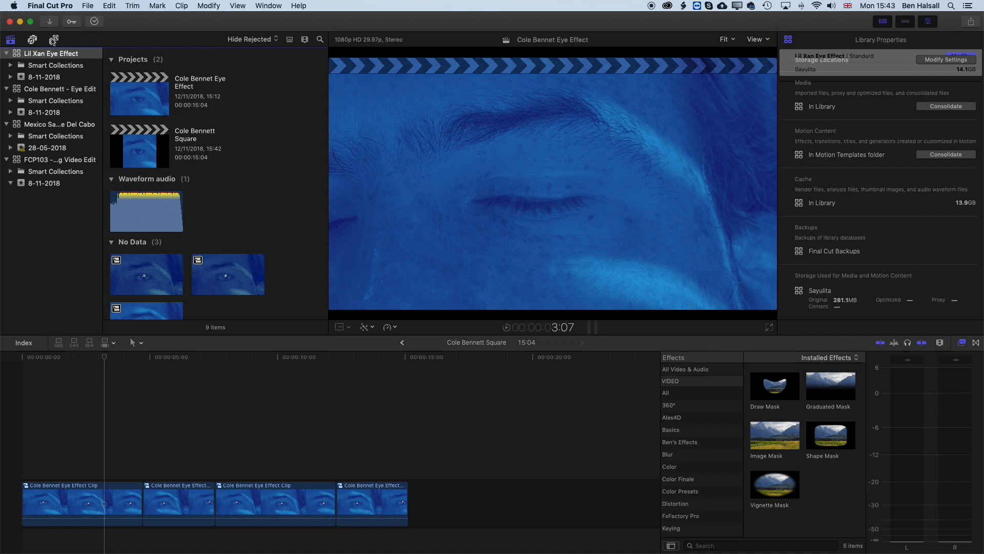
pyautogui.moveTo(54, 40)
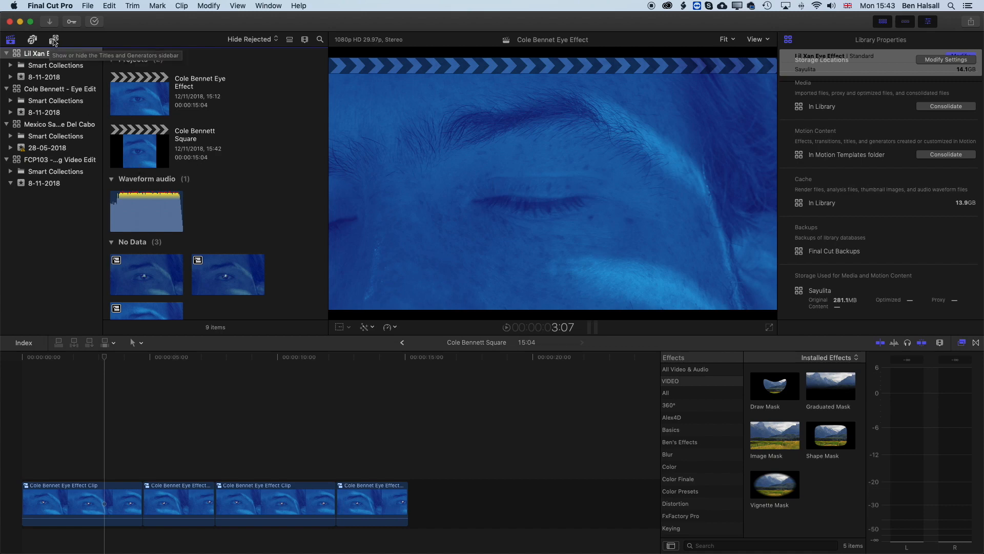
# Add a black Custom solid from Generators > Solids above the four eye effect clips.
pyautogui.click(54, 39)
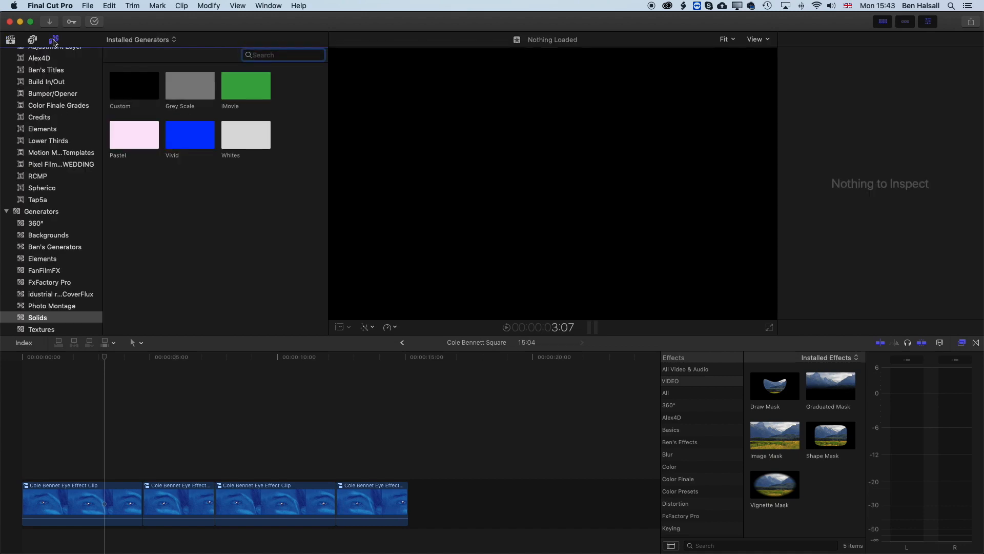
pyautogui.moveTo(36, 66)
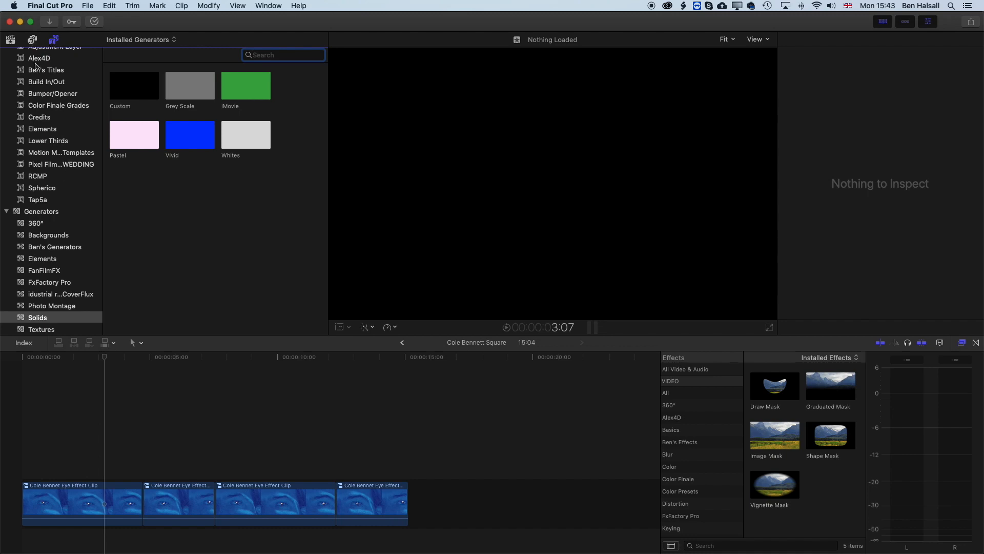
pyautogui.scroll(3)
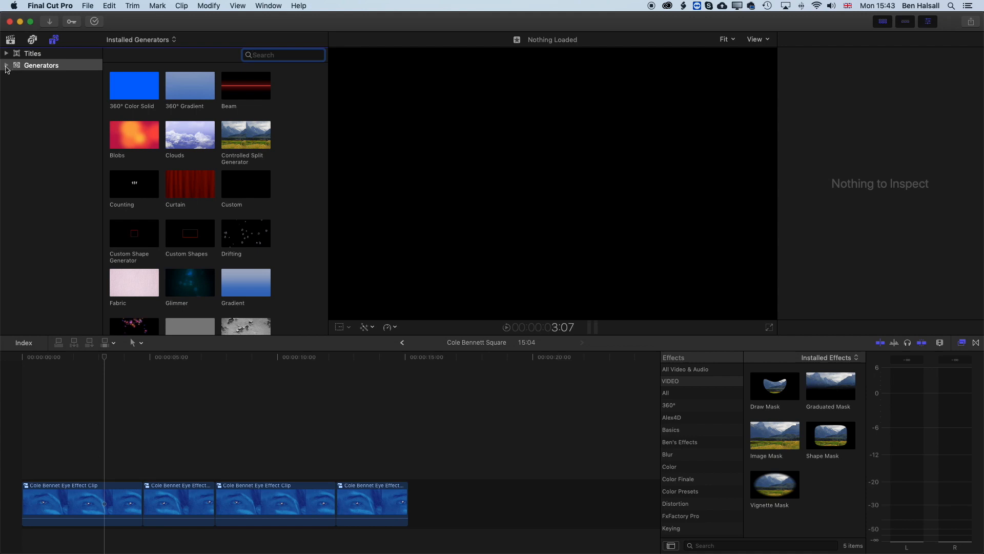
pyautogui.click(5, 65)
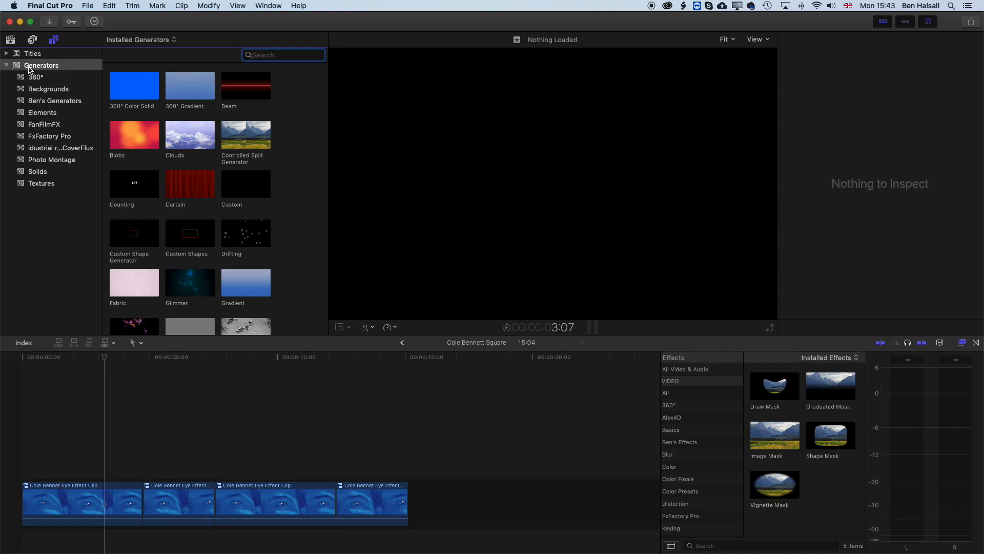
pyautogui.click(37, 171)
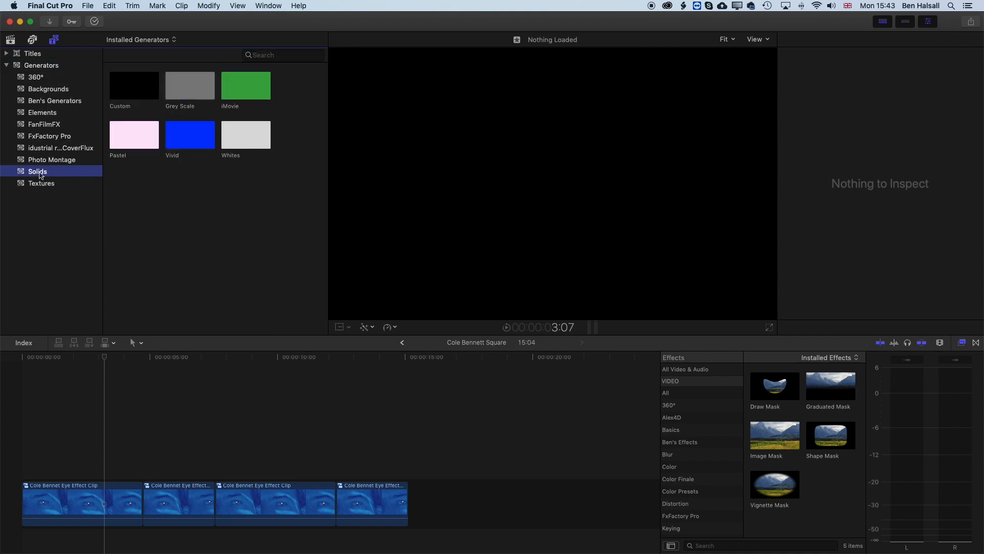
pyautogui.click(133, 86)
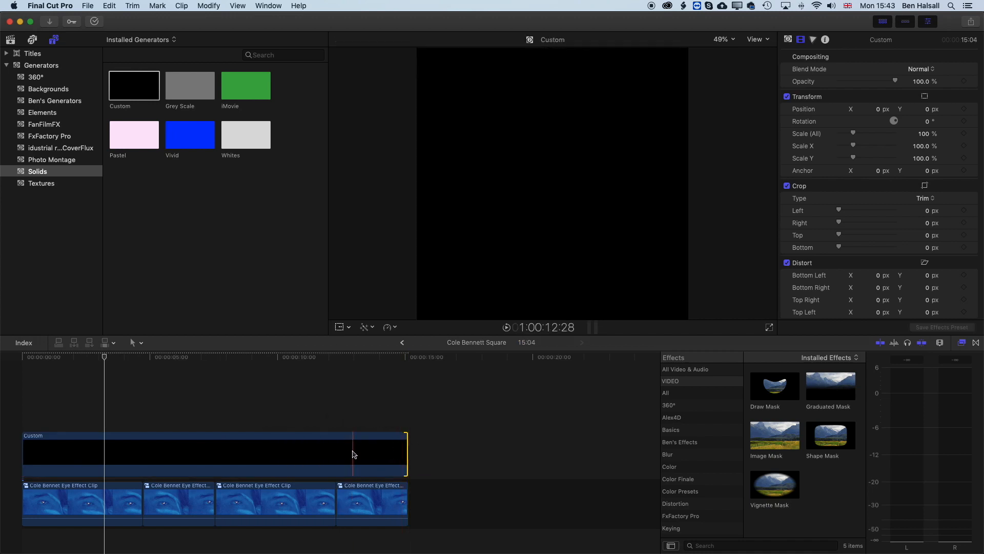
pyautogui.click(214, 452)
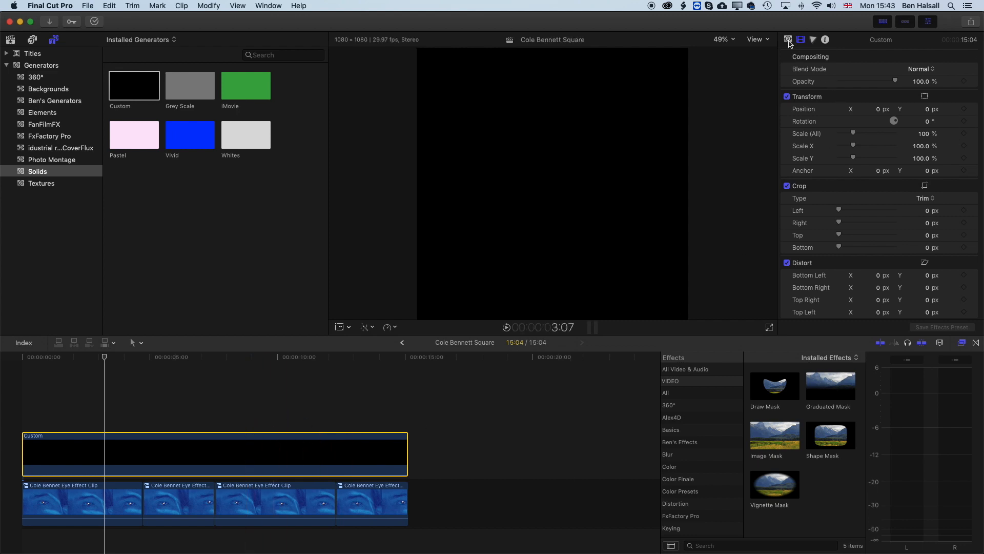
pyautogui.moveTo(788, 40)
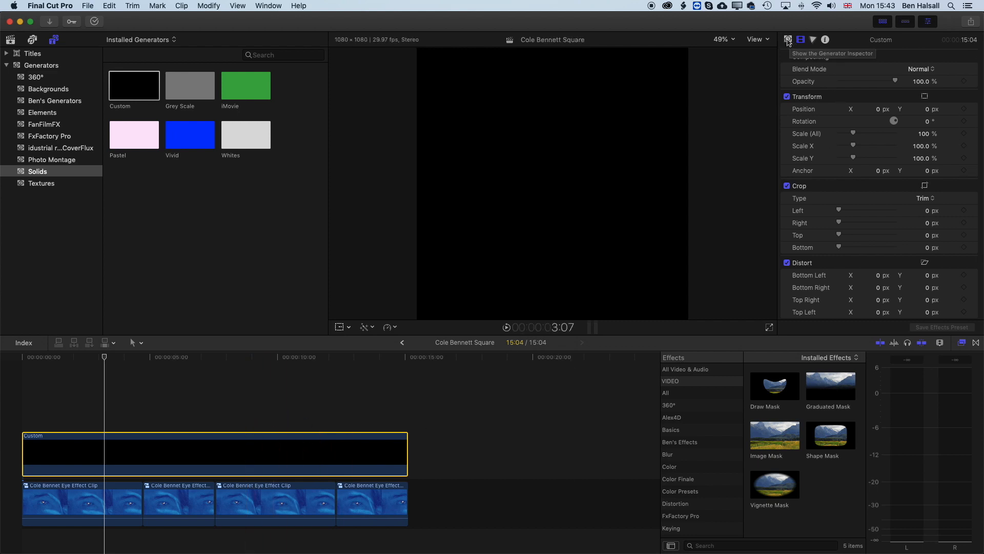
# Change the Custom solid's Generator colour from black to bright magenta.
pyautogui.click(789, 40)
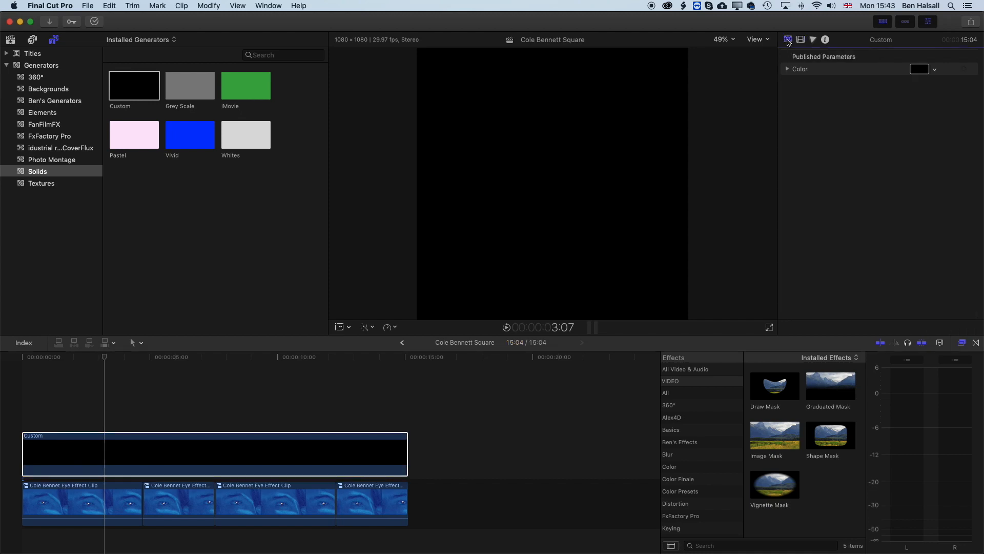
pyautogui.moveTo(898, 79)
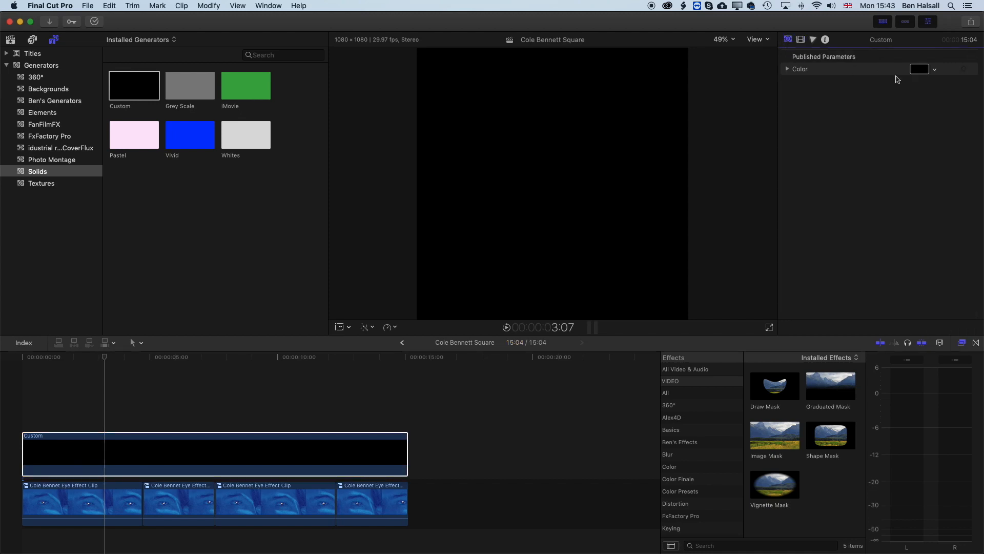
pyautogui.click(934, 69)
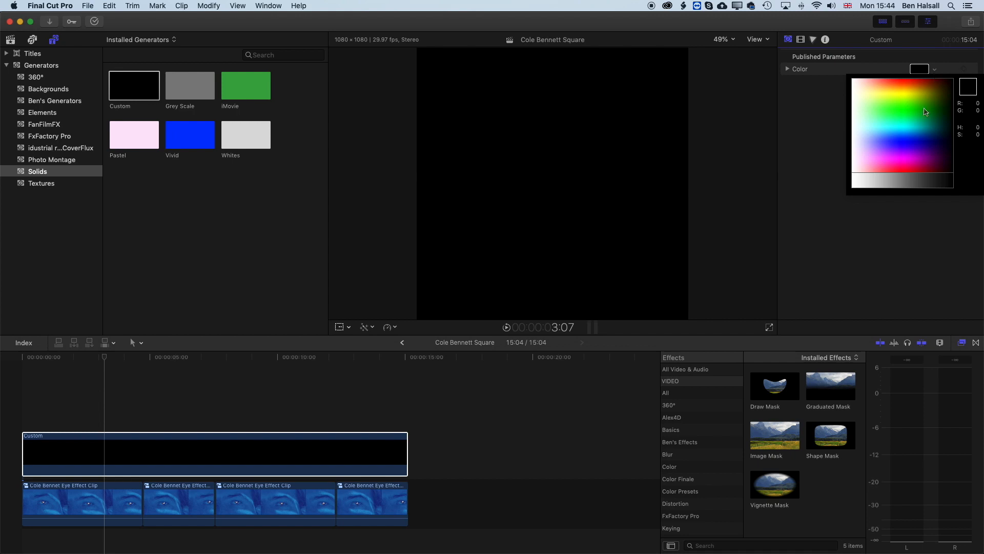
pyautogui.click(895, 163)
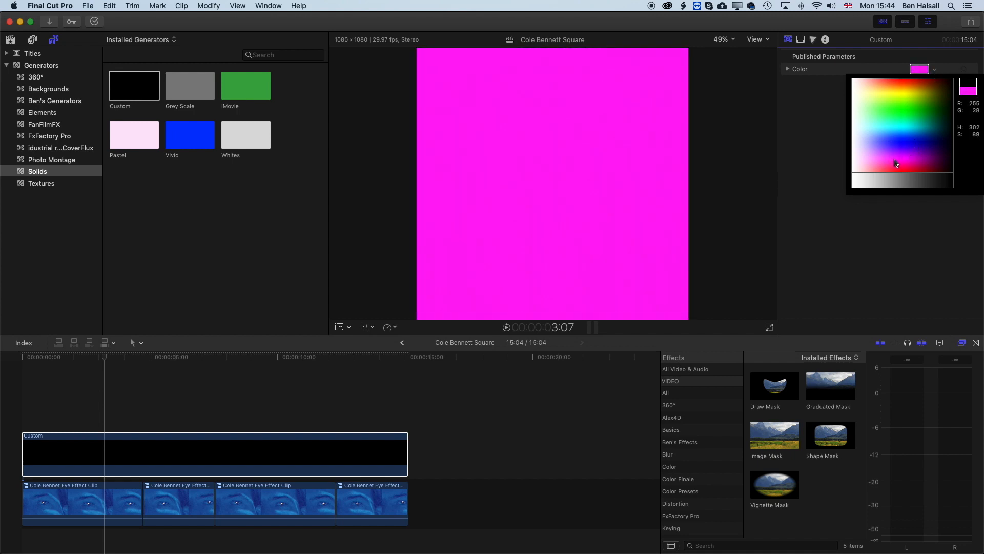
pyautogui.click(904, 163)
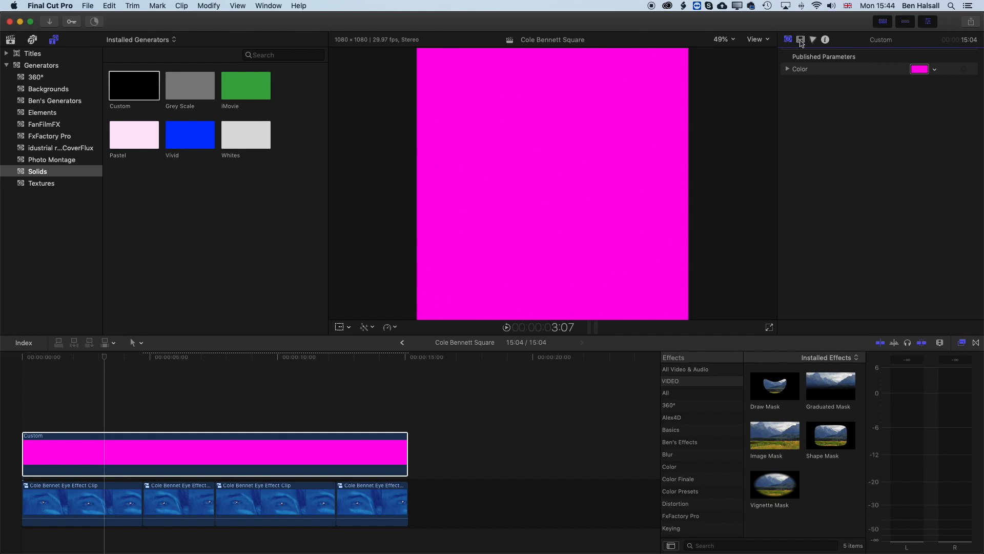
# Bring up the pink solid's Video inspector crop settings.
pyautogui.click(799, 39)
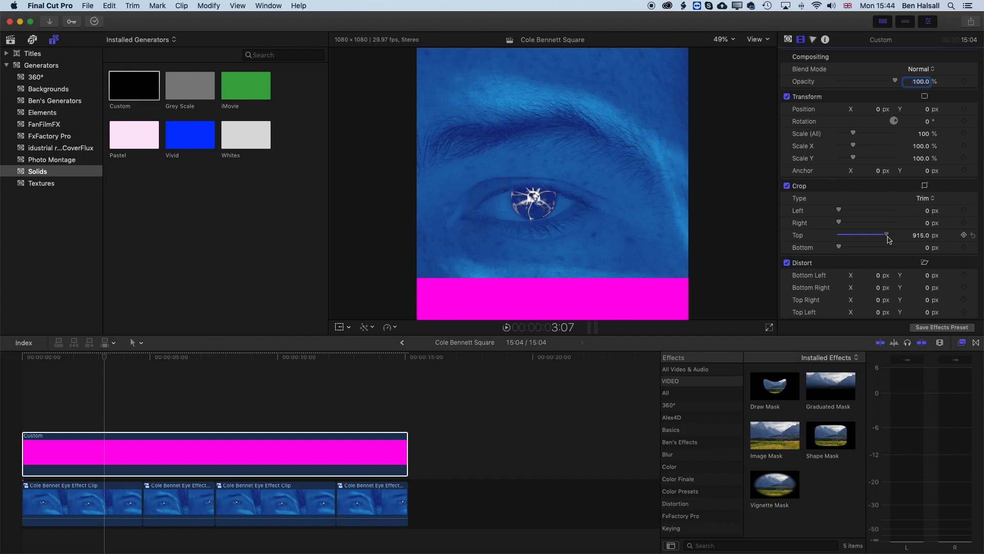
pyautogui.moveTo(839, 250)
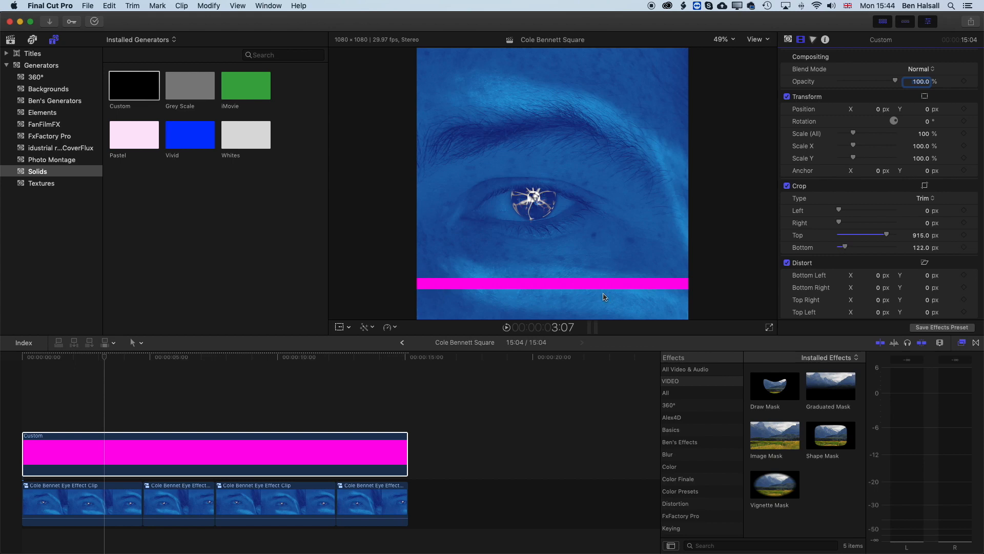
pyautogui.moveTo(595, 290)
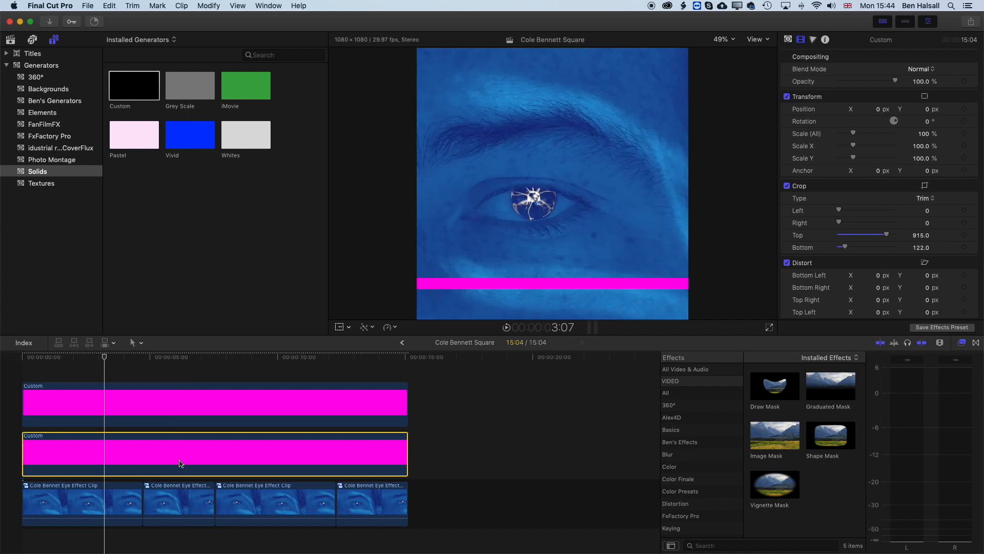
# Recolour the lower copy of the pink bar light gray in the Generator inspector.
pyautogui.click(196, 452)
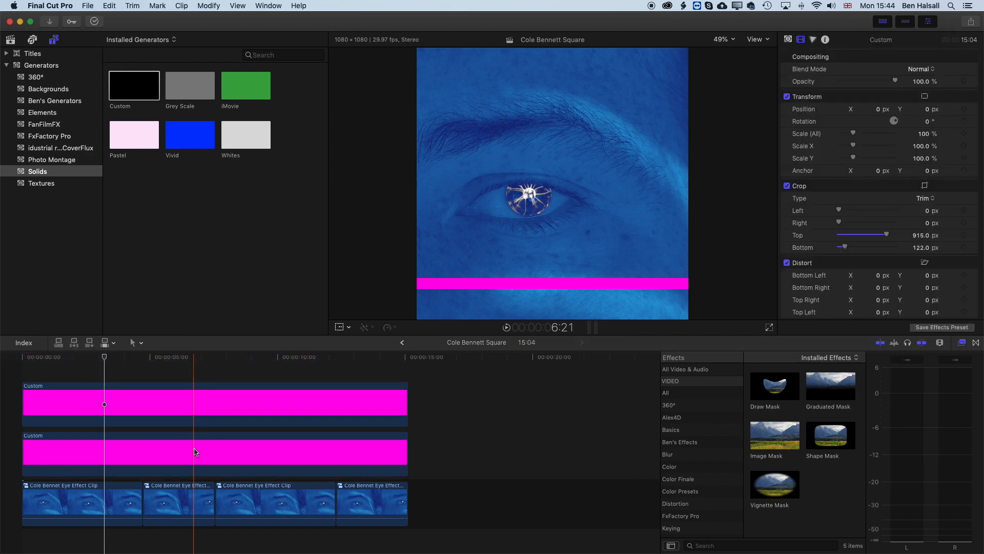
pyautogui.click(213, 452)
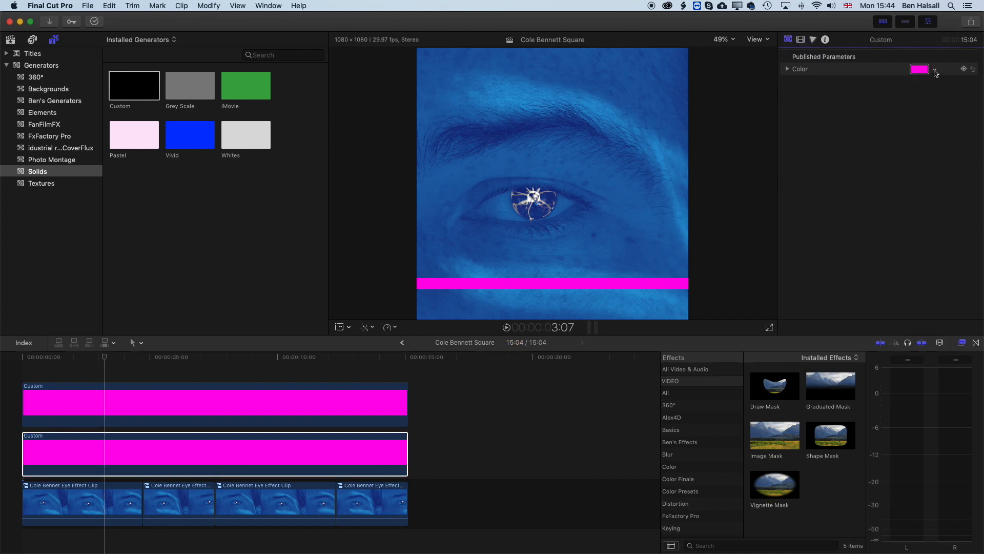
pyautogui.click(919, 69)
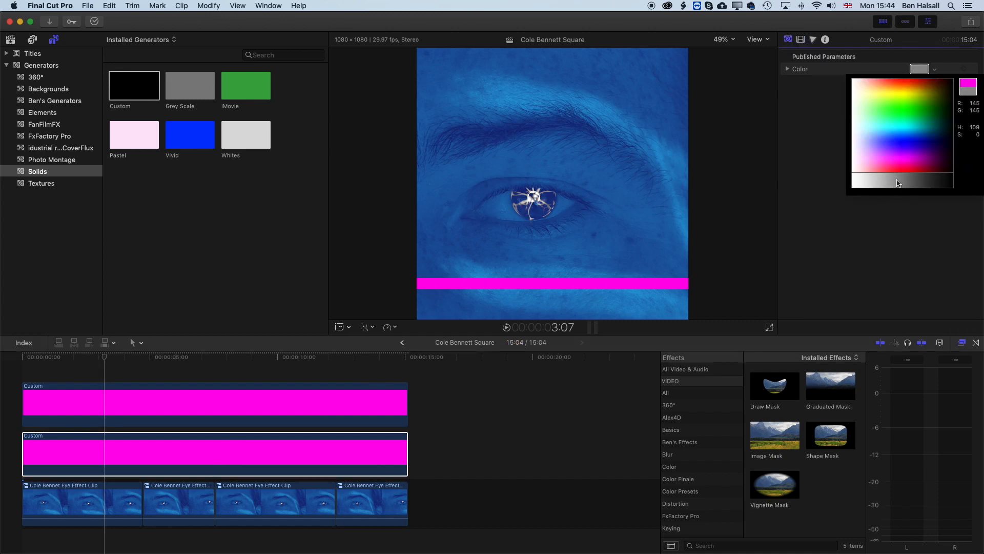
pyautogui.click(882, 184)
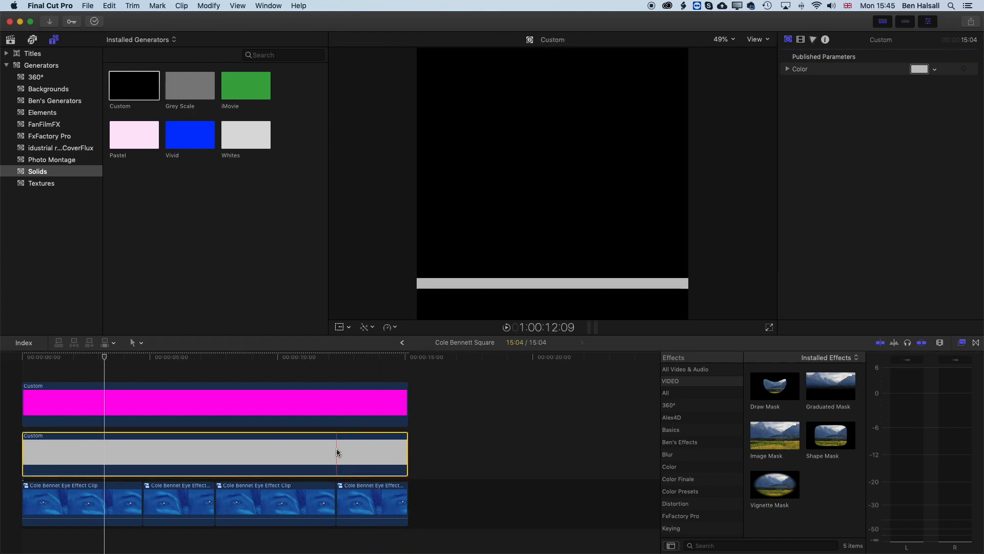
pyautogui.click(327, 366)
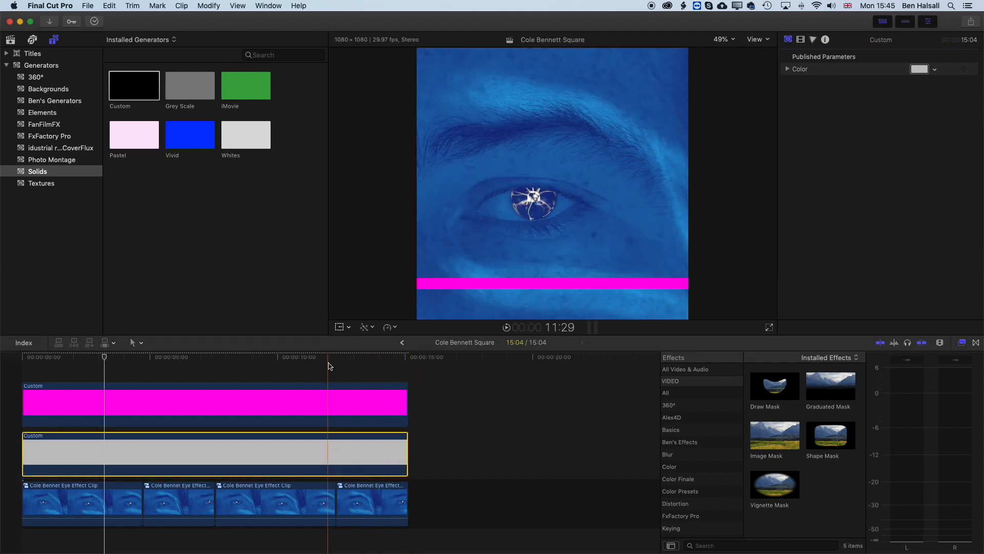
pyautogui.click(327, 357)
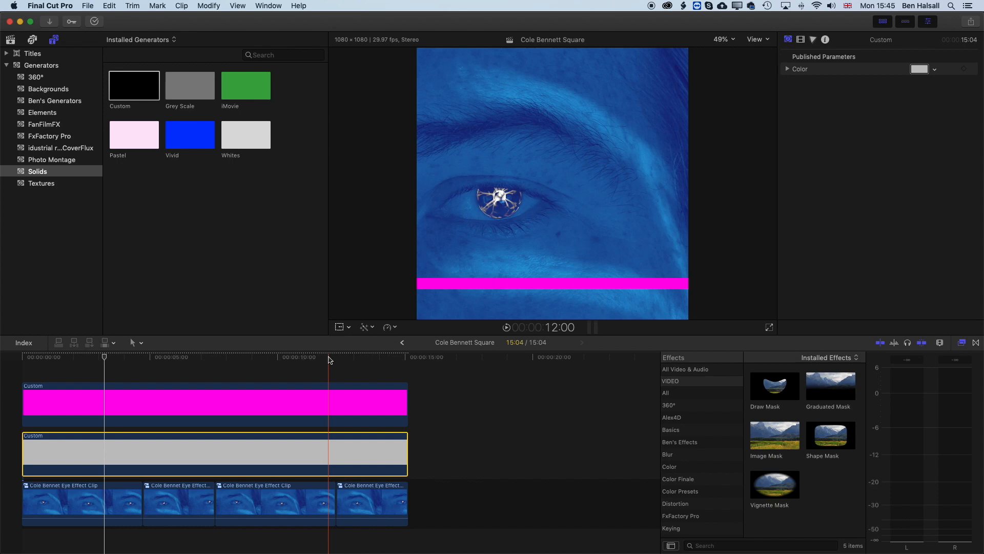
pyautogui.click(268, 357)
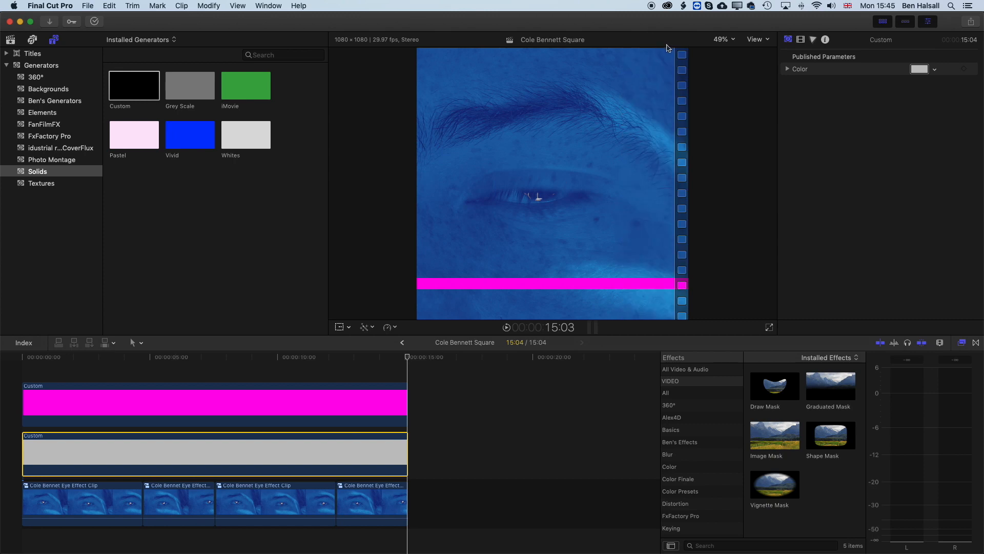
pyautogui.moveTo(677, 97)
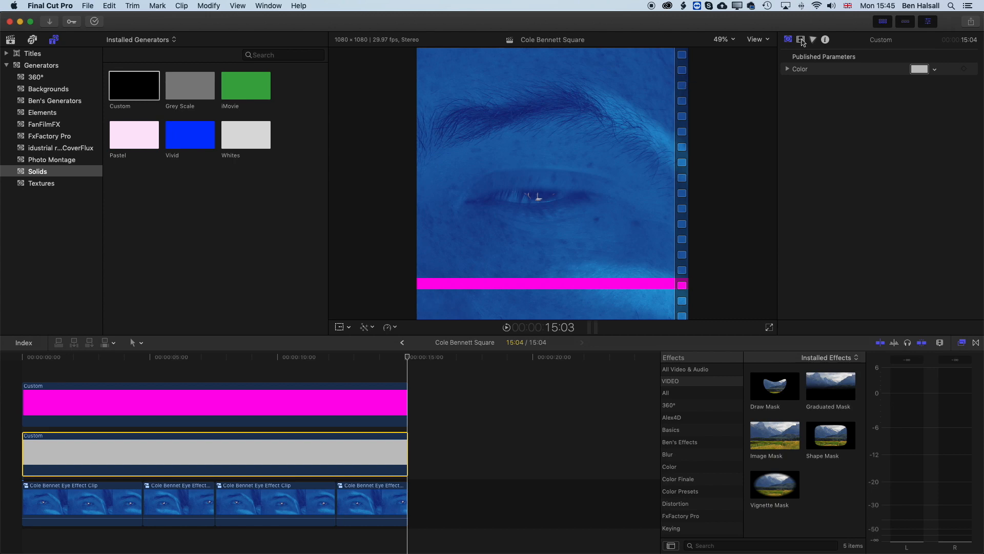
# Keyframe the pink bar's Crop Right so it grows from zero to full width.
pyautogui.click(800, 40)
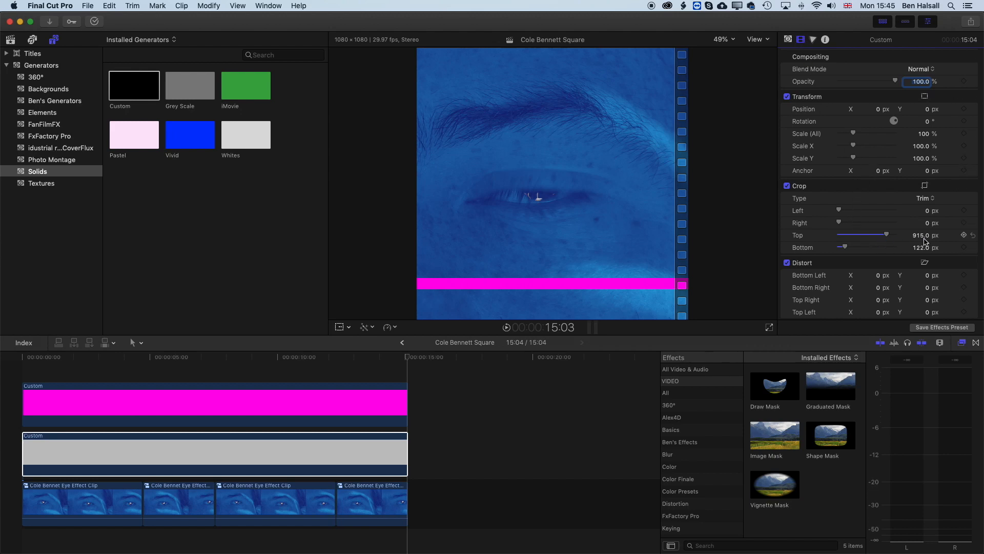
pyautogui.moveTo(951, 231)
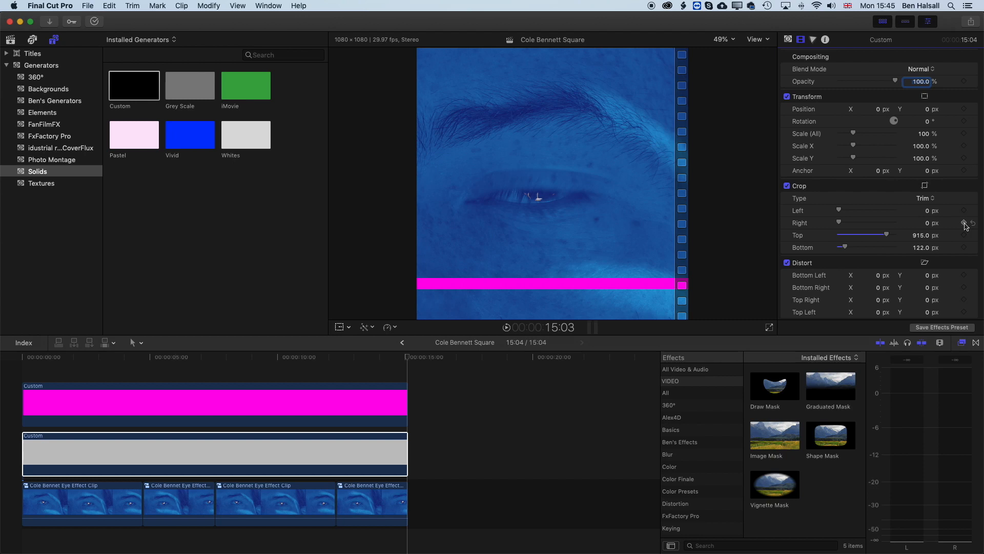
pyautogui.moveTo(963, 224)
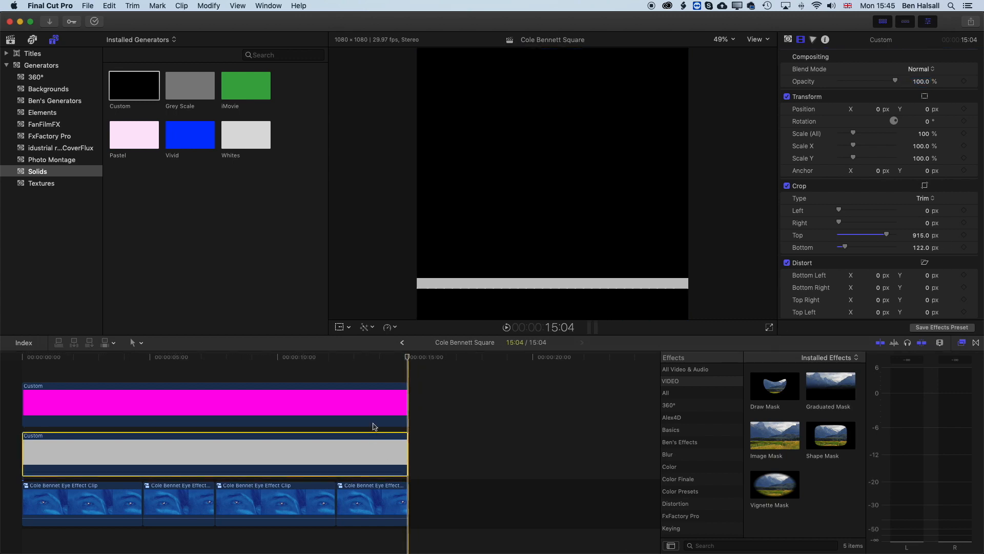
pyautogui.click(214, 402)
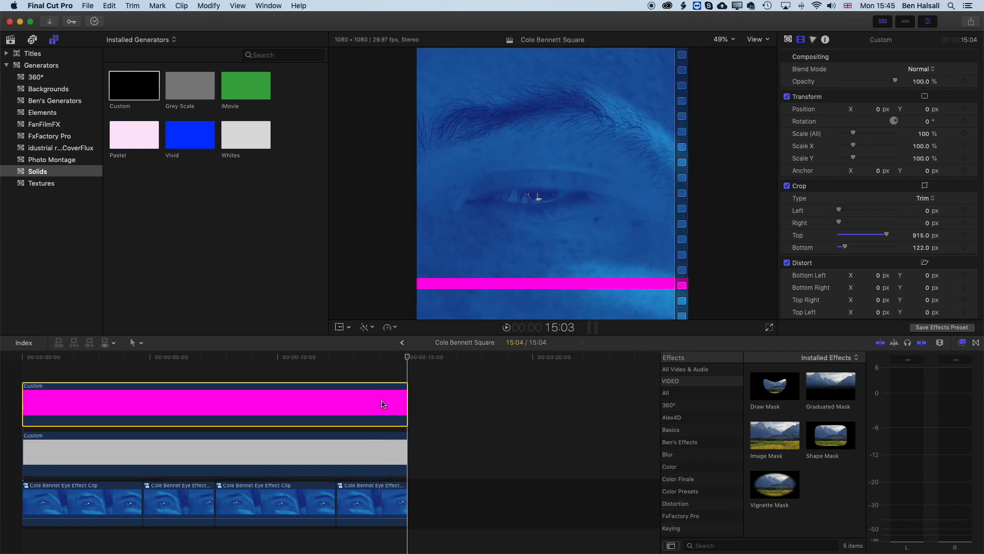
pyautogui.moveTo(838, 228)
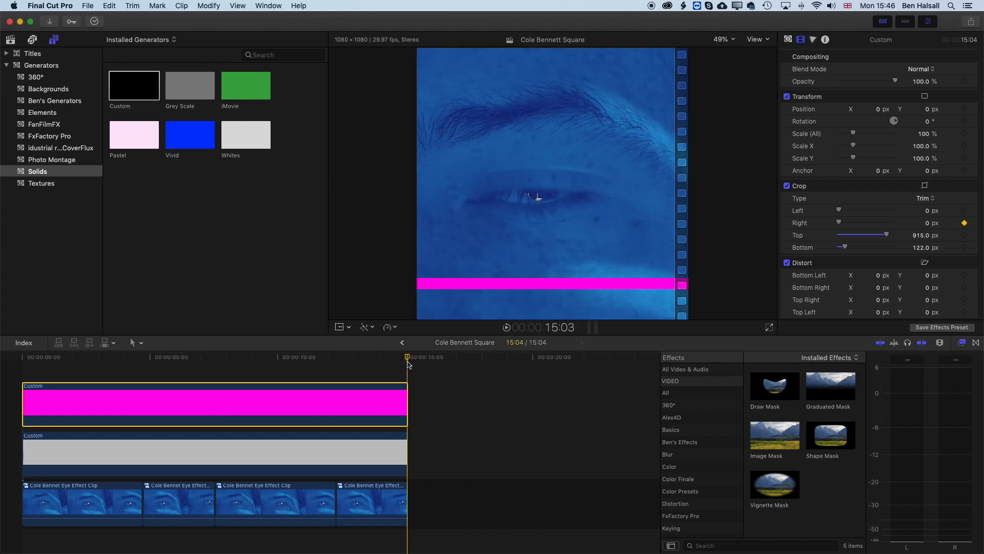
pyautogui.click(181, 357)
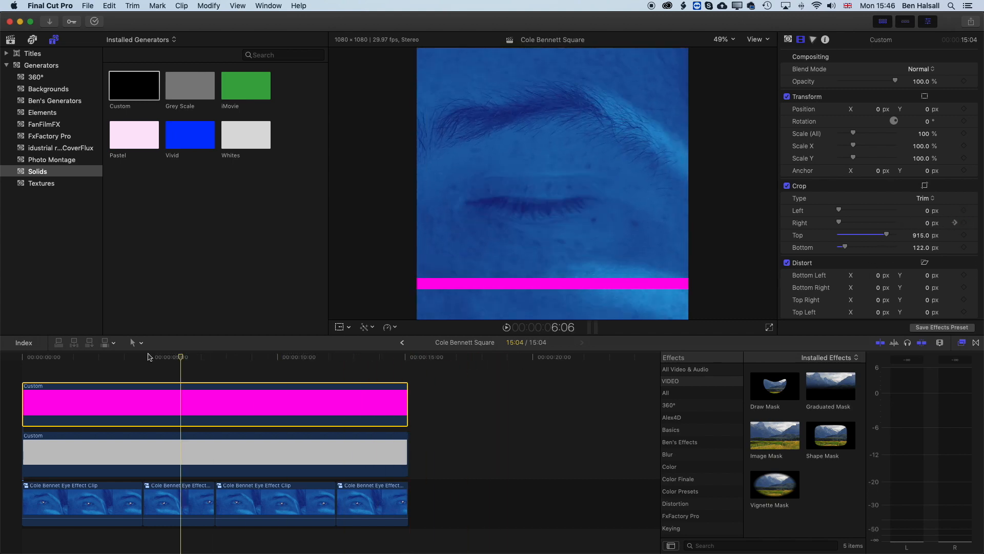
pyautogui.press('home')
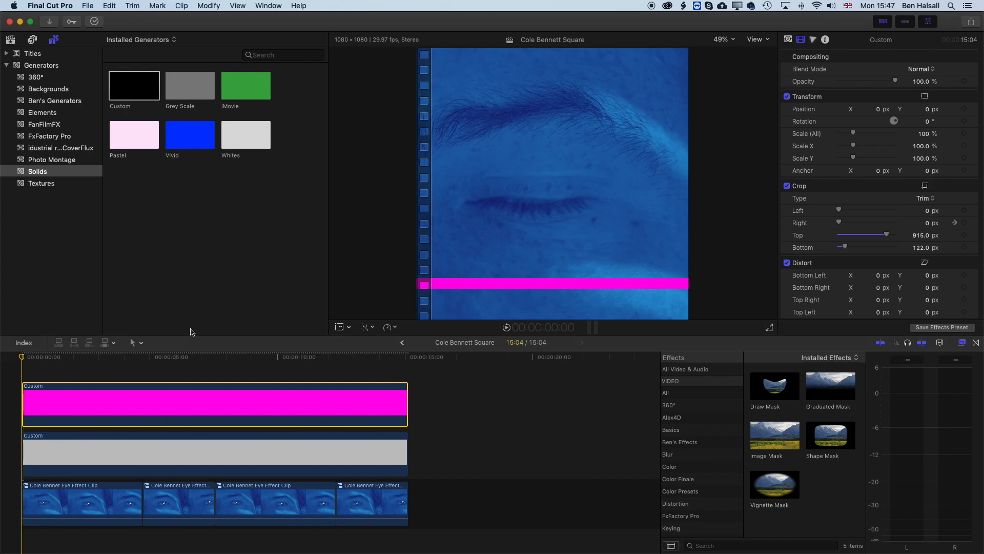
pyautogui.moveTo(201, 328)
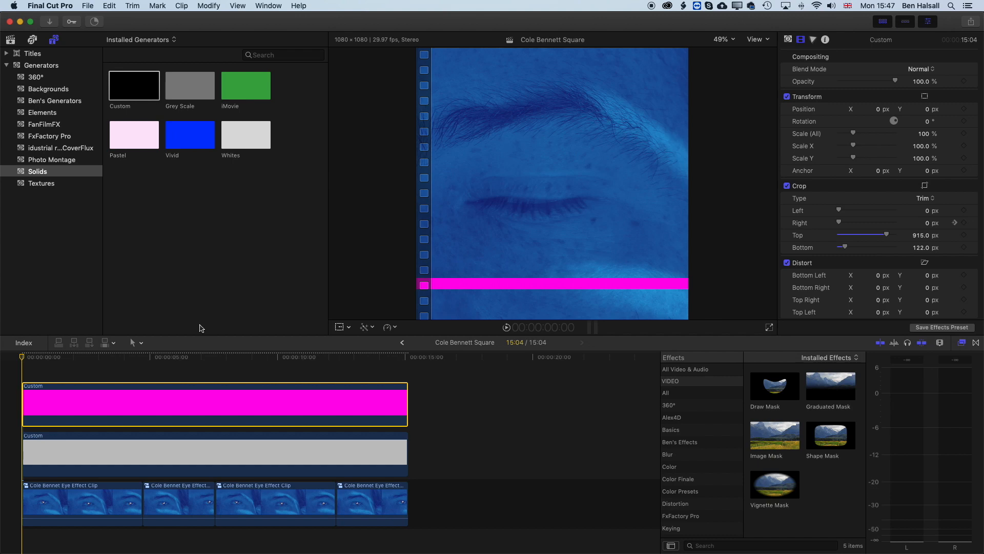
pyautogui.moveTo(590, 291)
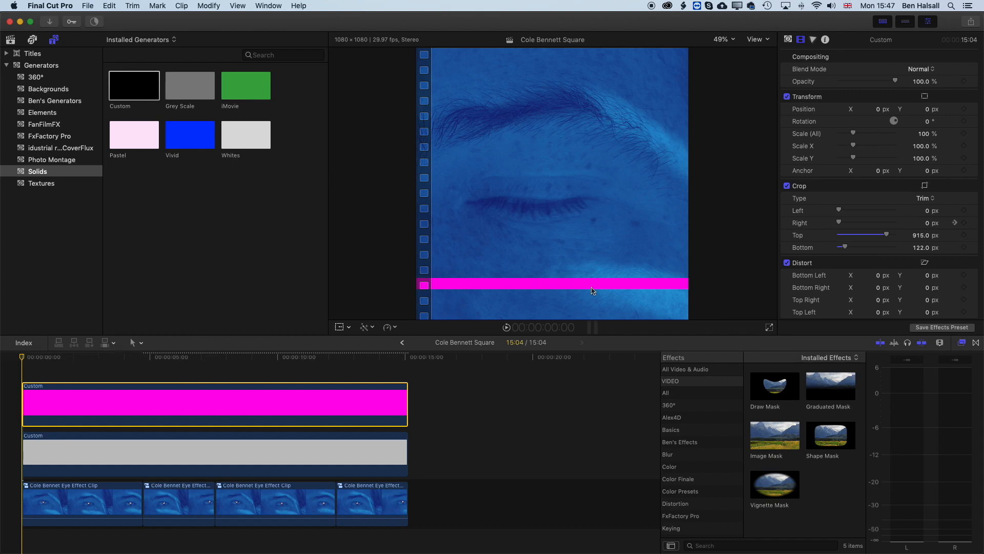
pyautogui.moveTo(839, 223)
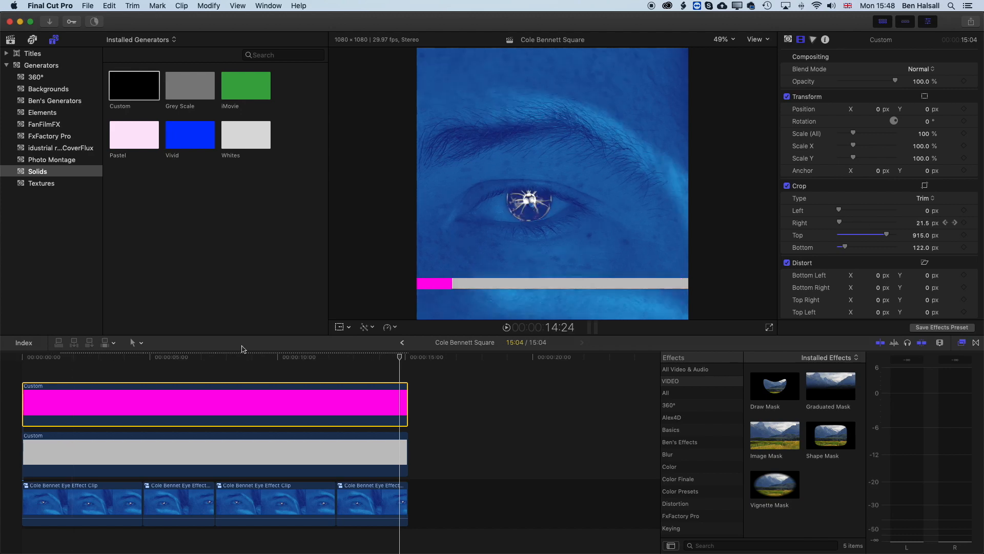
pyautogui.click(143, 357)
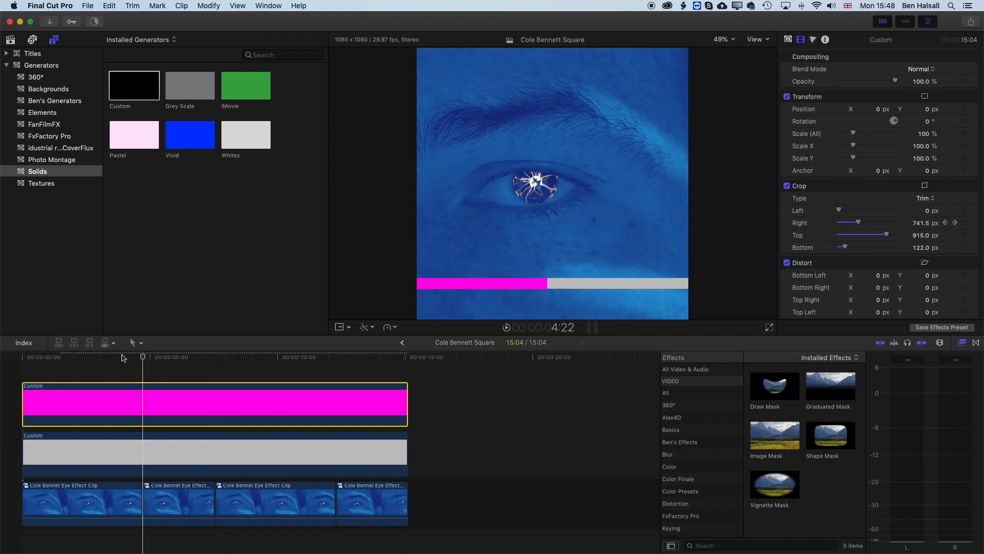
pyautogui.click(23, 357)
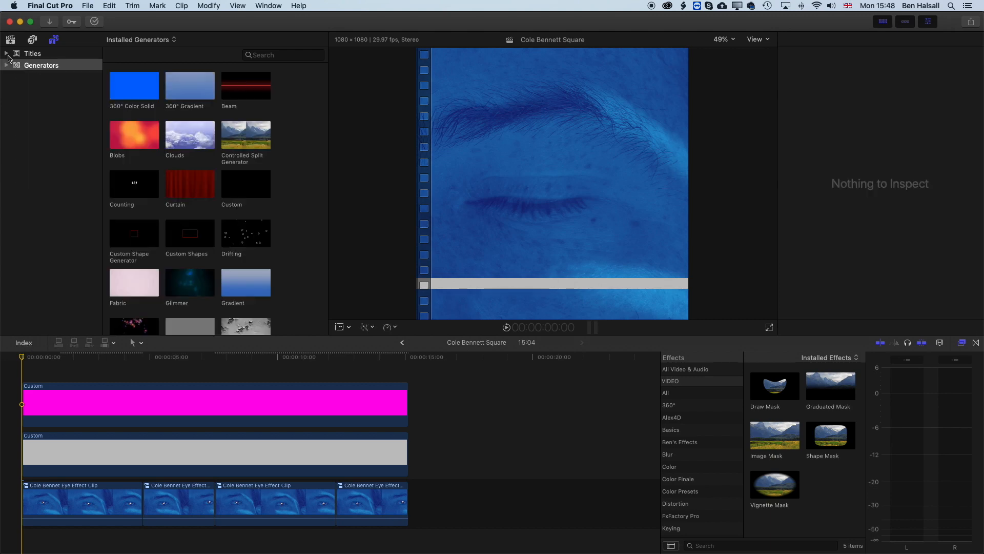
# Place a Bumper/Opener Basic Title above the pink bar, extended to the sequence end.
pyautogui.click(6, 53)
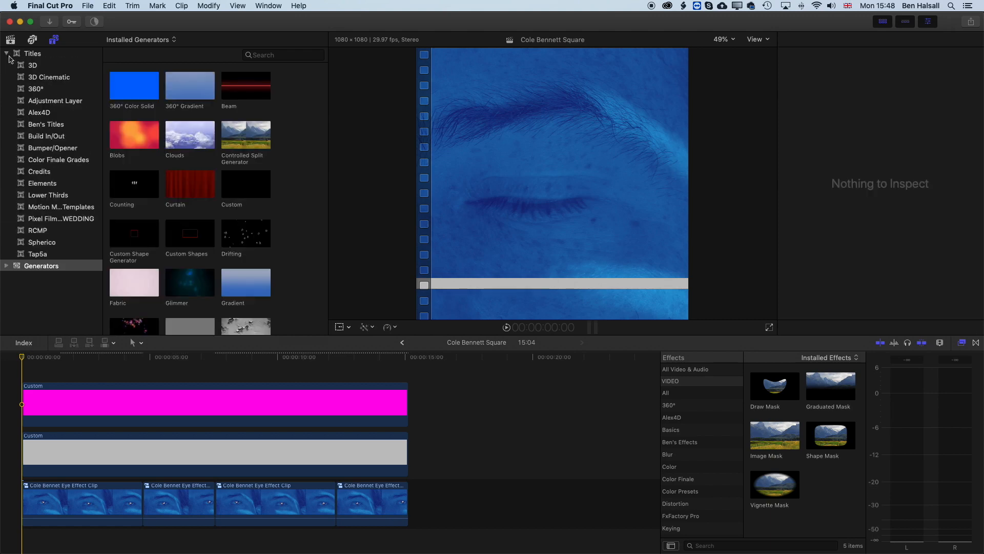
pyautogui.click(53, 147)
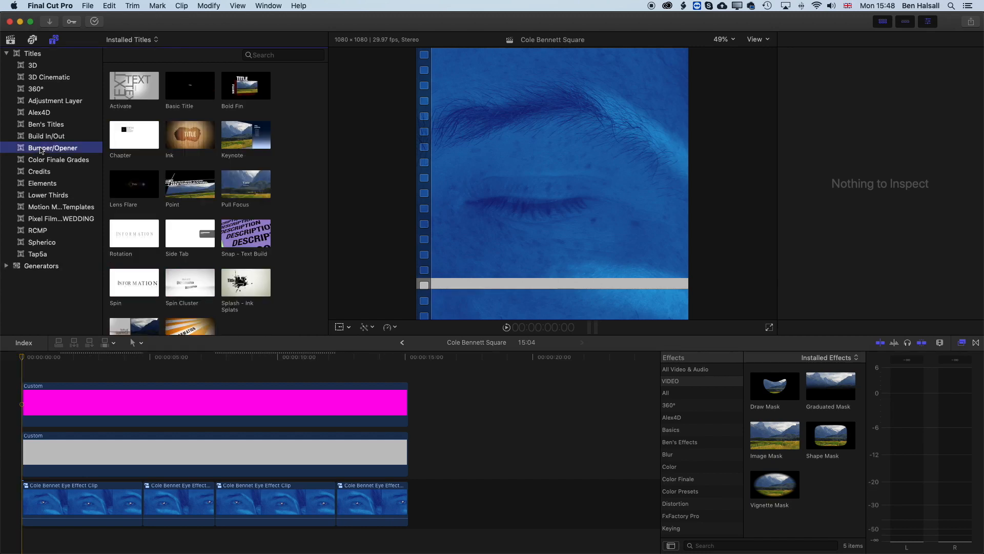
pyautogui.click(189, 85)
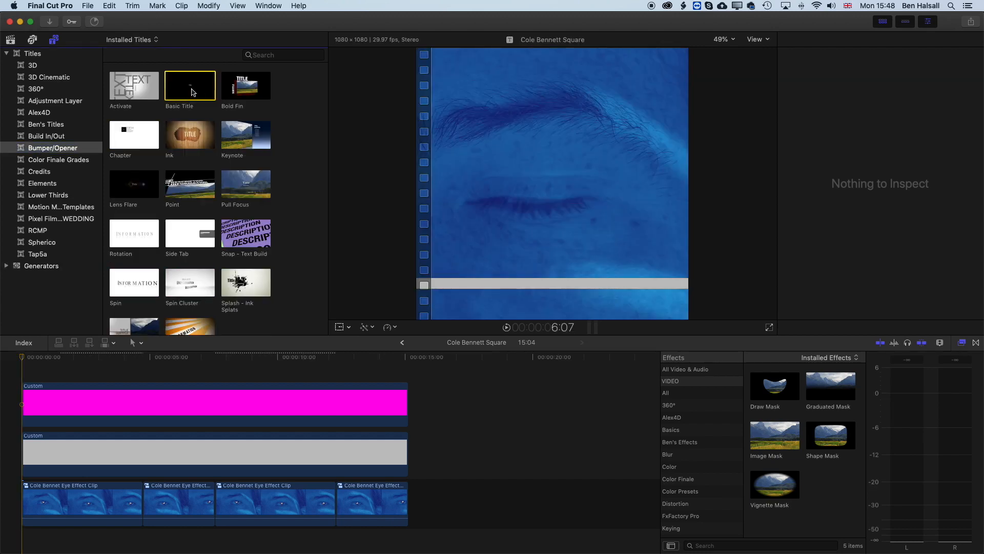
pyautogui.click(190, 85)
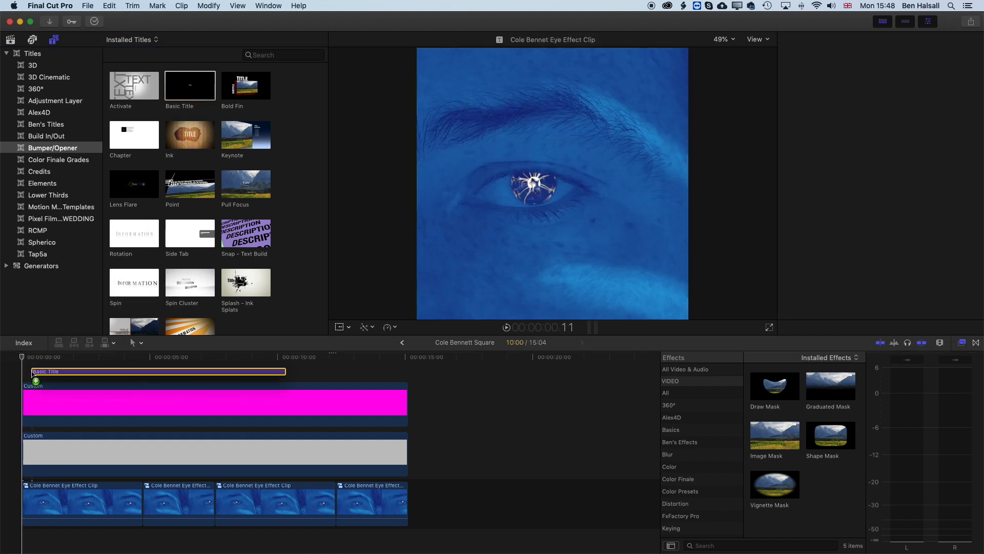
pyautogui.click(151, 372)
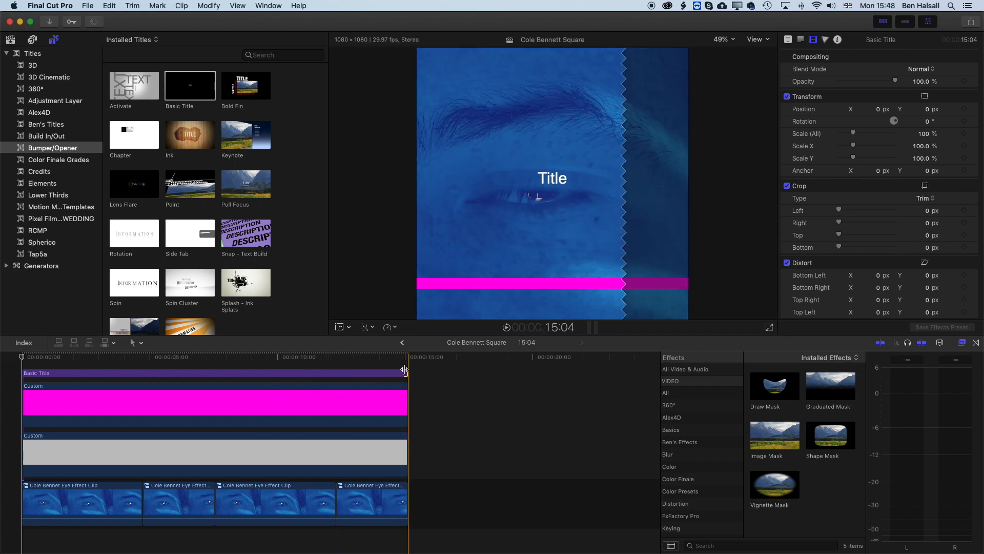
pyautogui.click(207, 356)
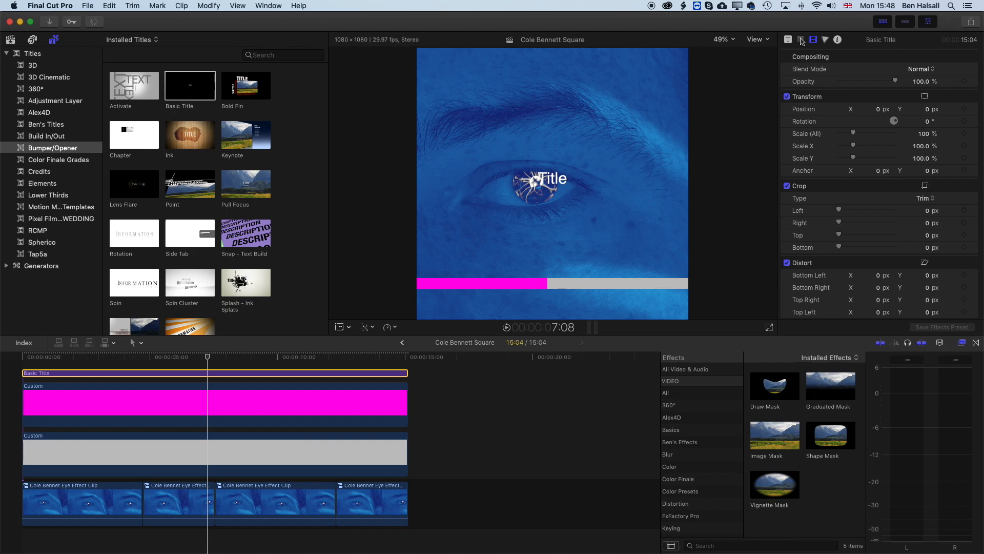
# Find Edit > Emoji & Symbols through a Help search to open the Character Viewer.
pyautogui.click(789, 40)
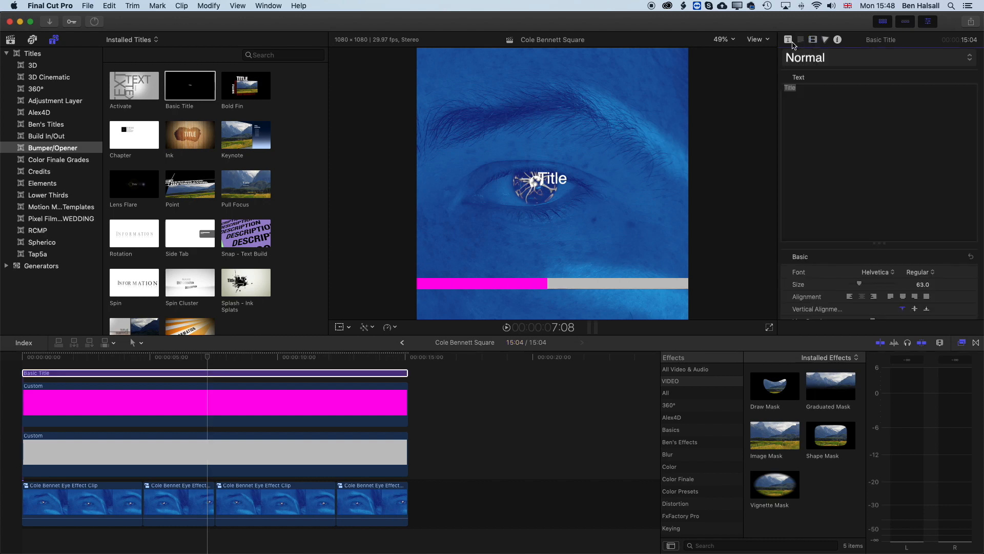
pyautogui.moveTo(789, 40)
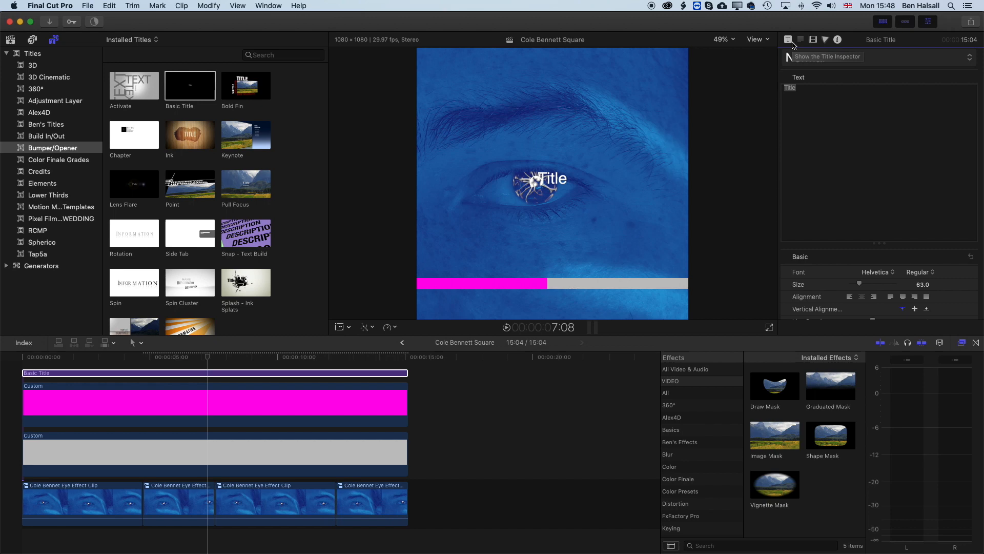
pyautogui.moveTo(738, 38)
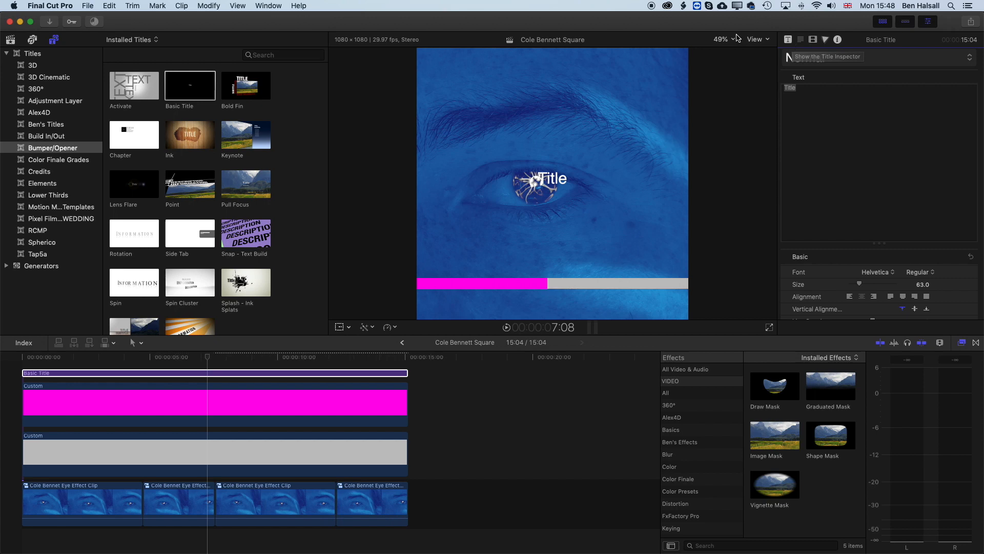
pyautogui.click(299, 6)
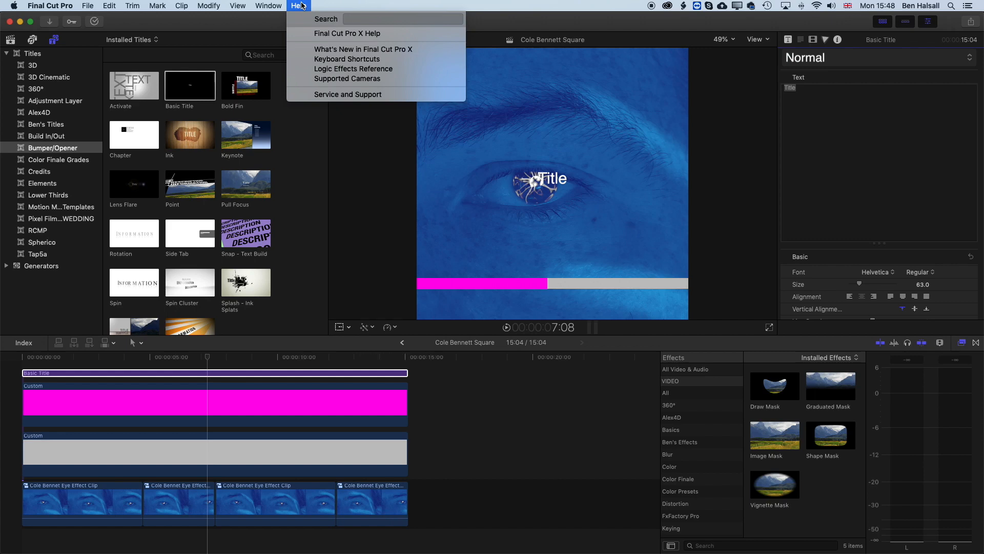
pyautogui.click(388, 6)
pyautogui.write('emoji')
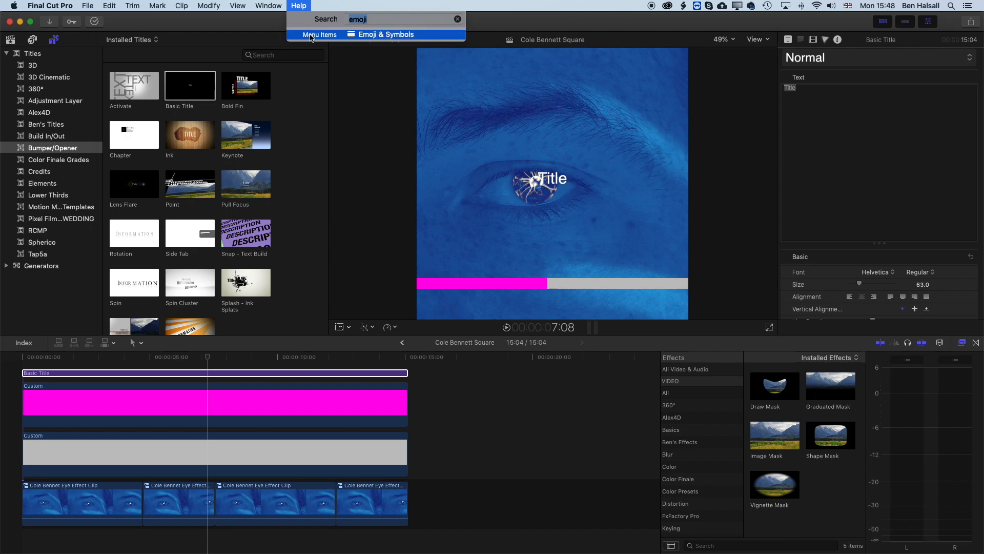
pyautogui.click(108, 6)
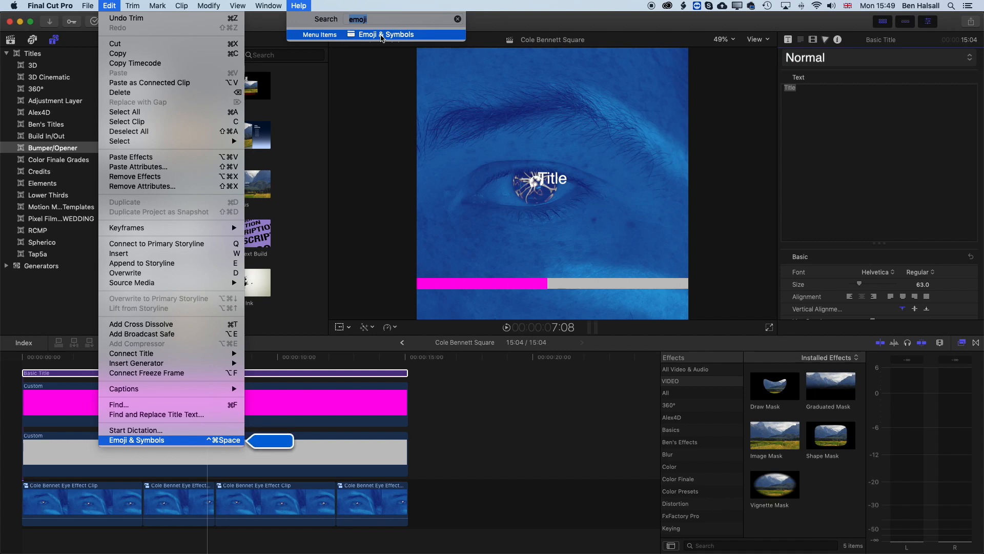
pyautogui.click(137, 440)
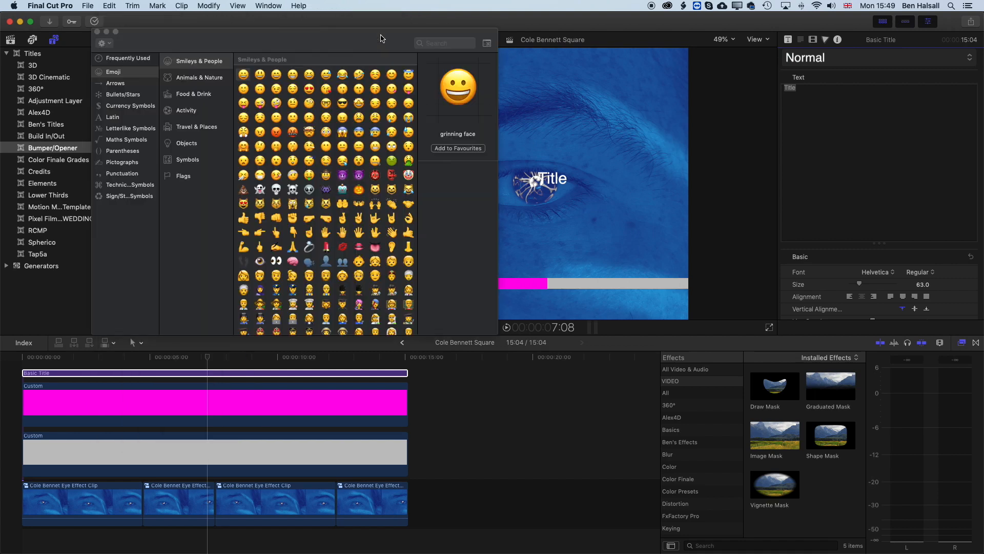
pyautogui.moveTo(115, 87)
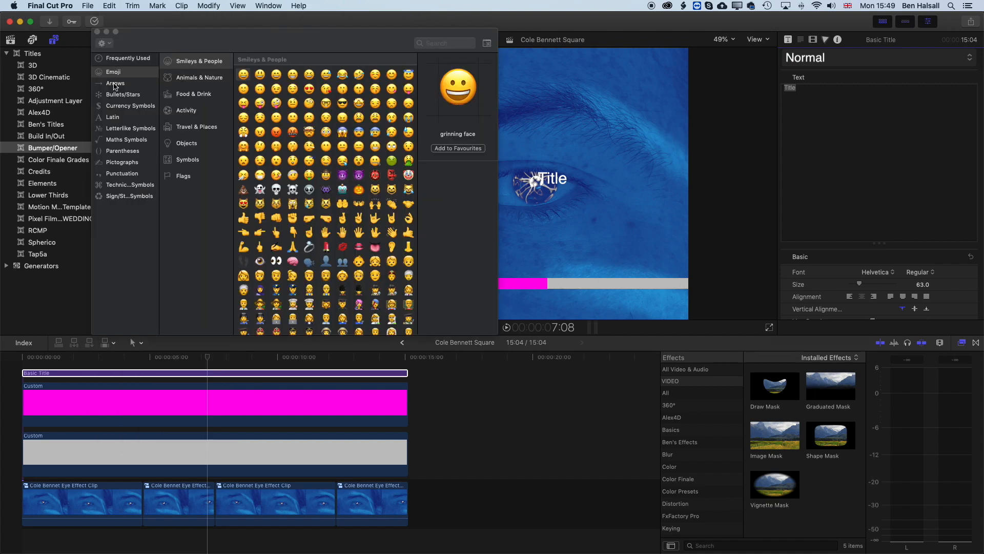
pyautogui.moveTo(136, 87)
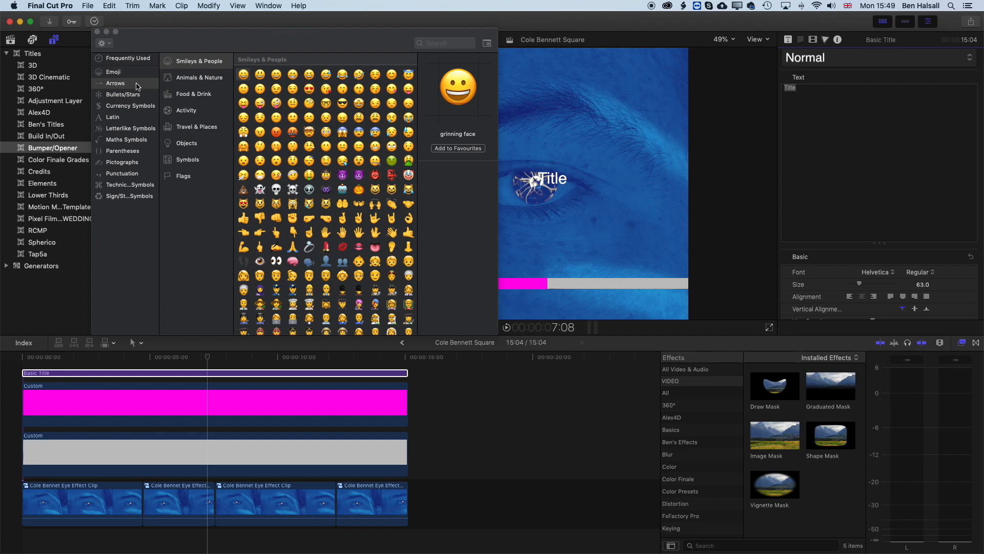
pyautogui.moveTo(178, 97)
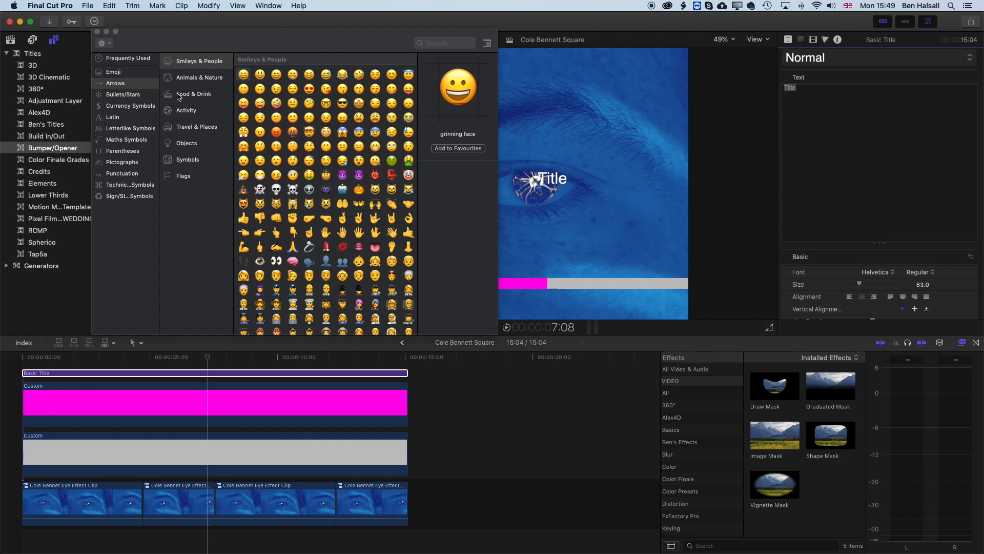
pyautogui.click(115, 83)
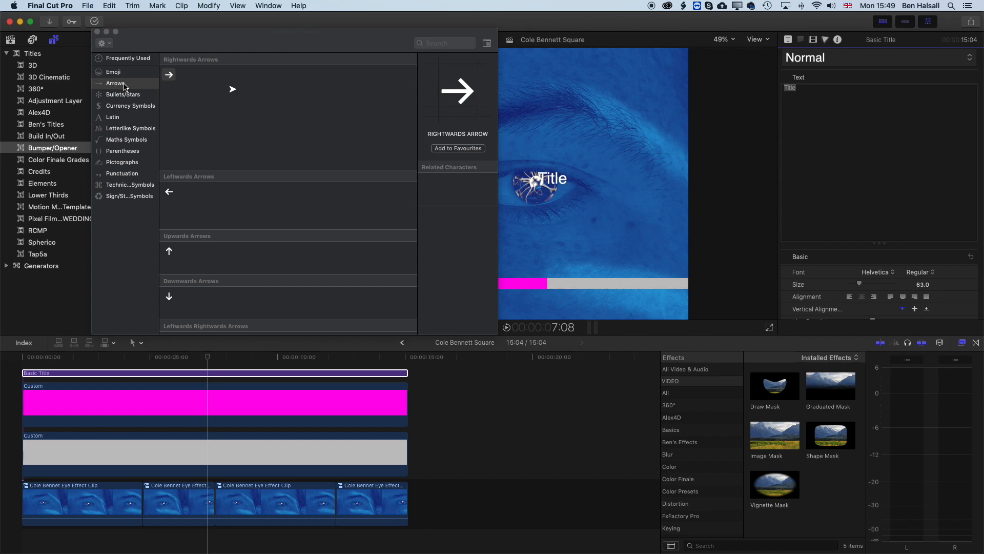
pyautogui.click(123, 94)
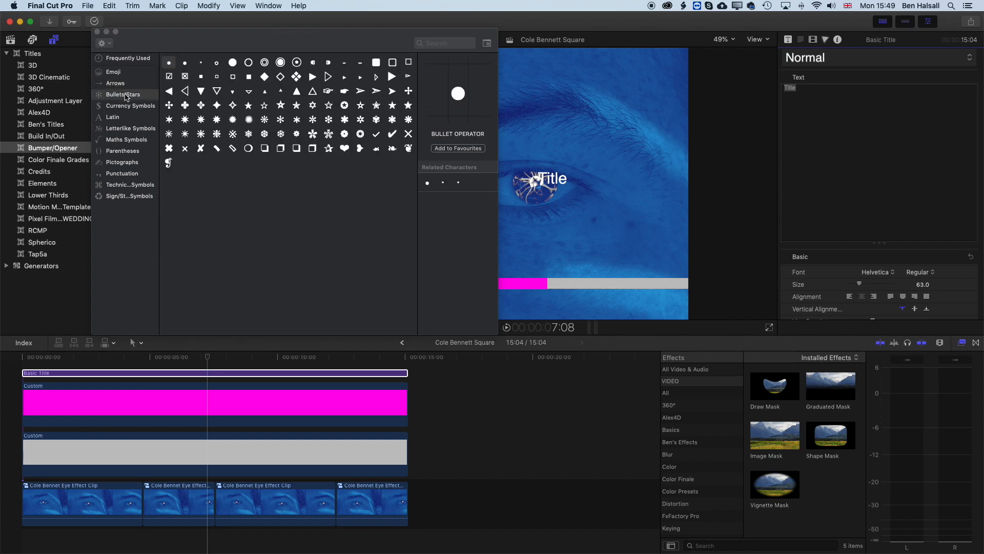
pyautogui.click(131, 106)
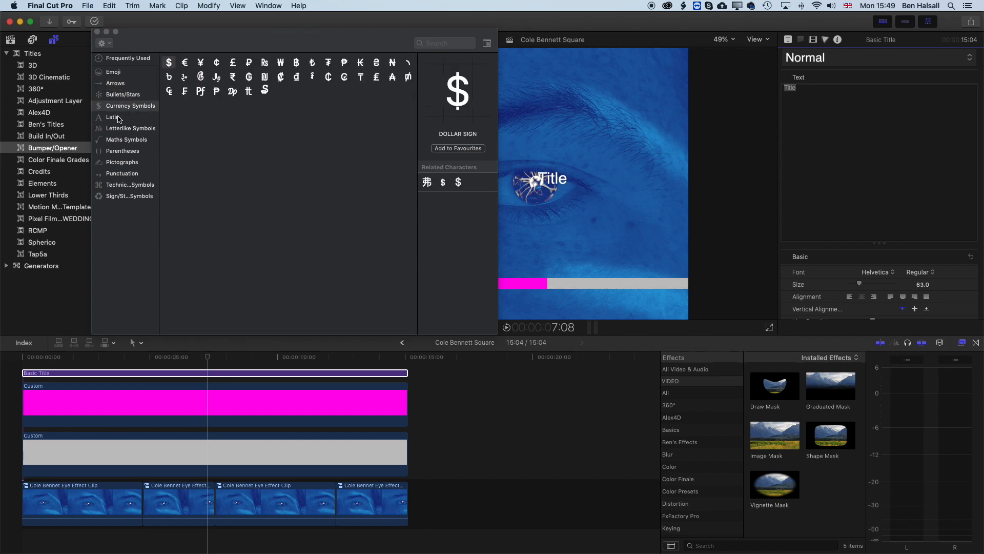
pyautogui.click(130, 185)
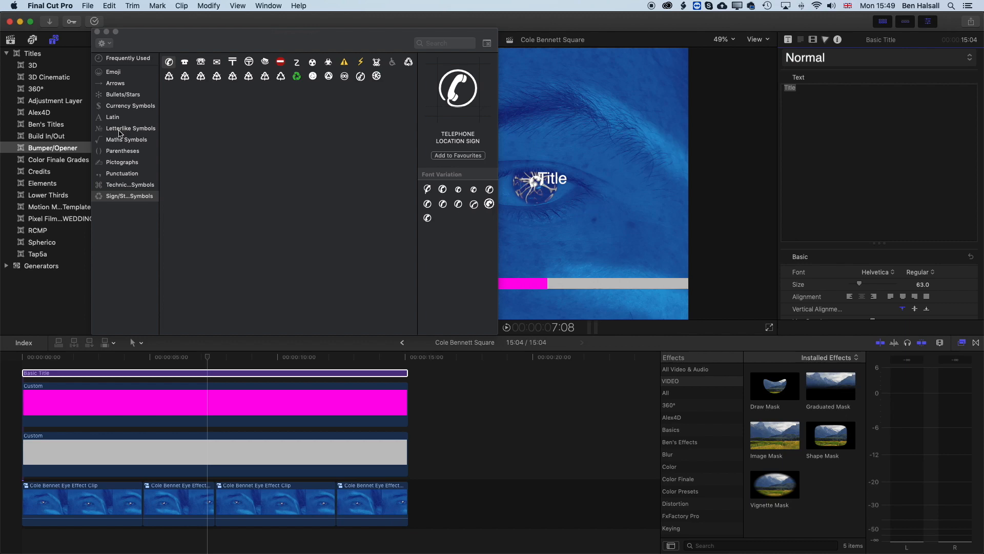
pyautogui.click(113, 72)
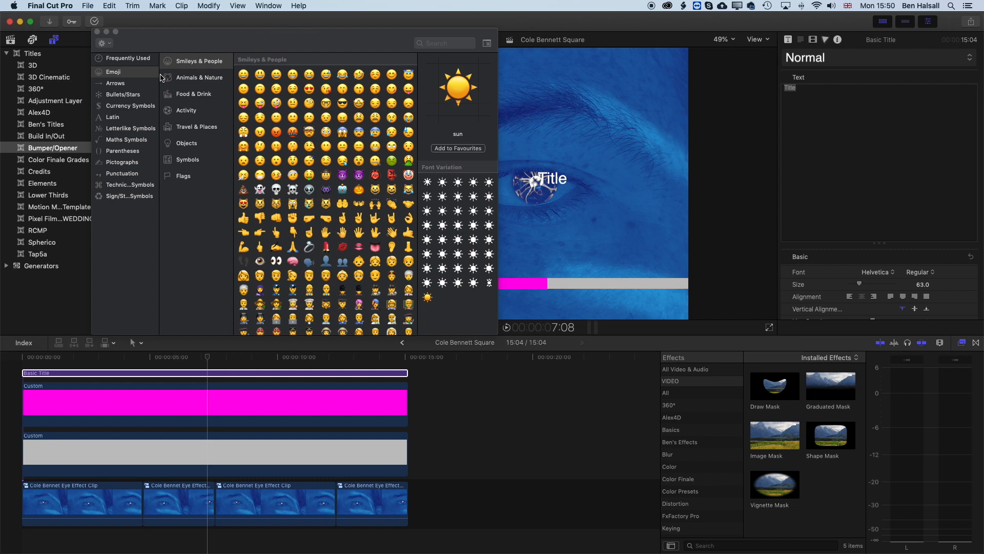
pyautogui.moveTo(372, 104)
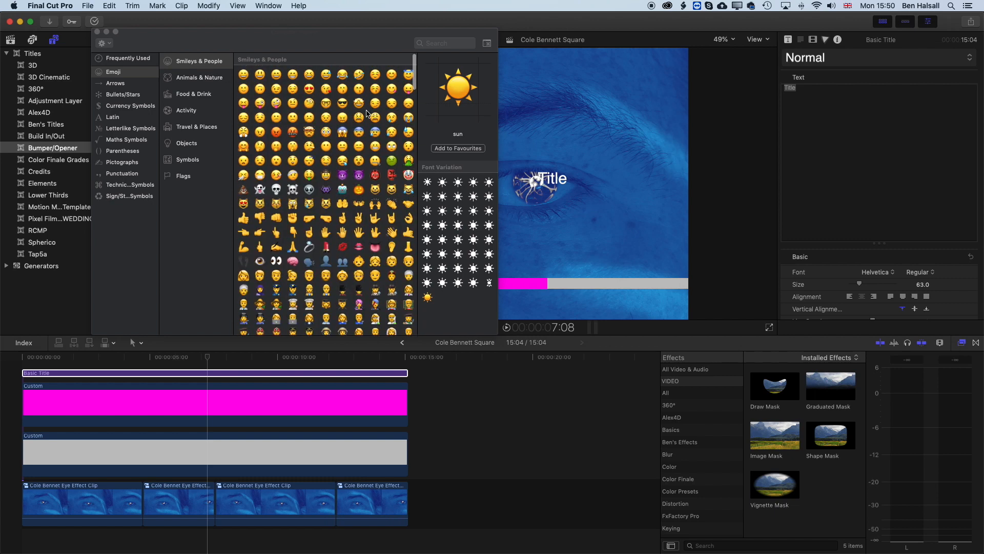
# Search the Character Viewer for 'surf' and insert the woman surfer emoji as title text.
pyautogui.click(444, 42)
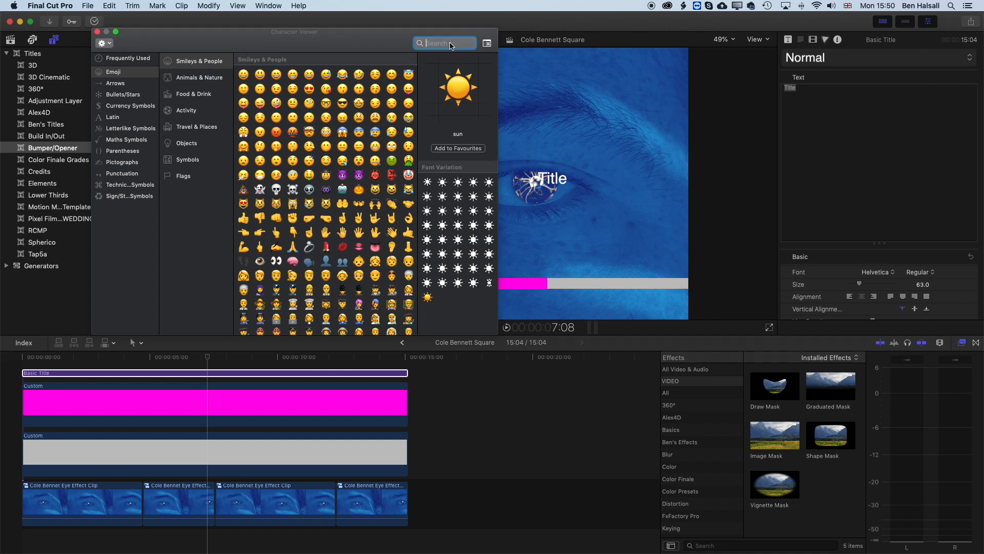
pyautogui.write('surf')
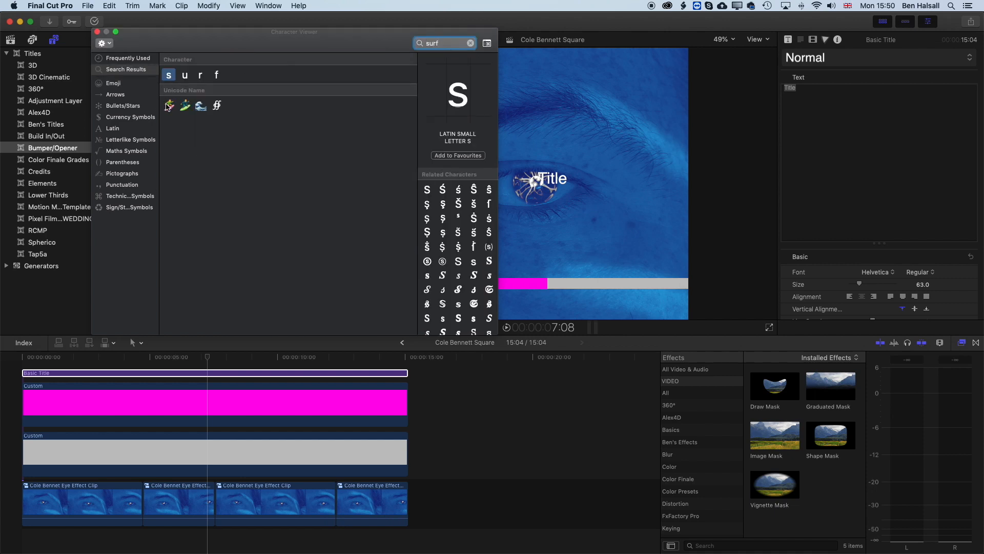
pyautogui.click(200, 105)
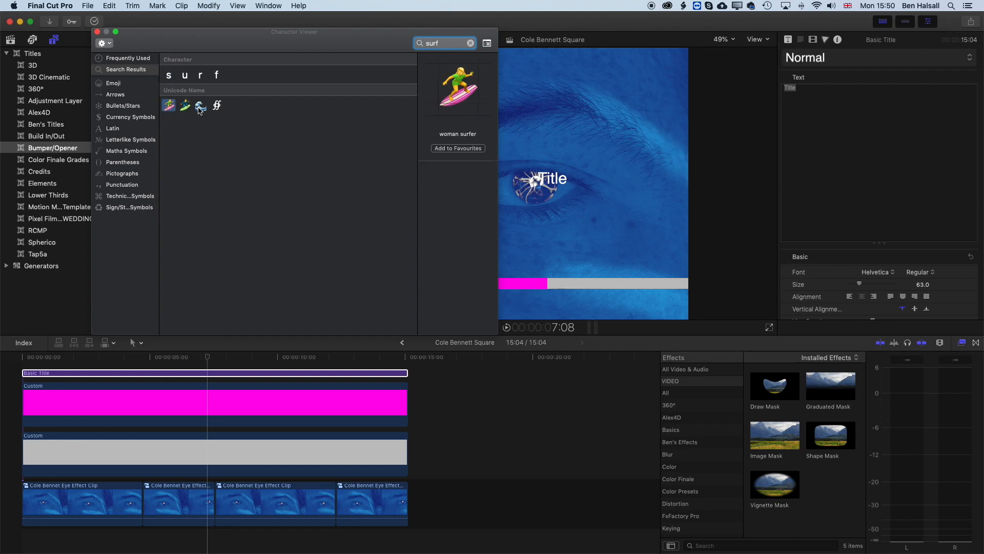
pyautogui.click(185, 104)
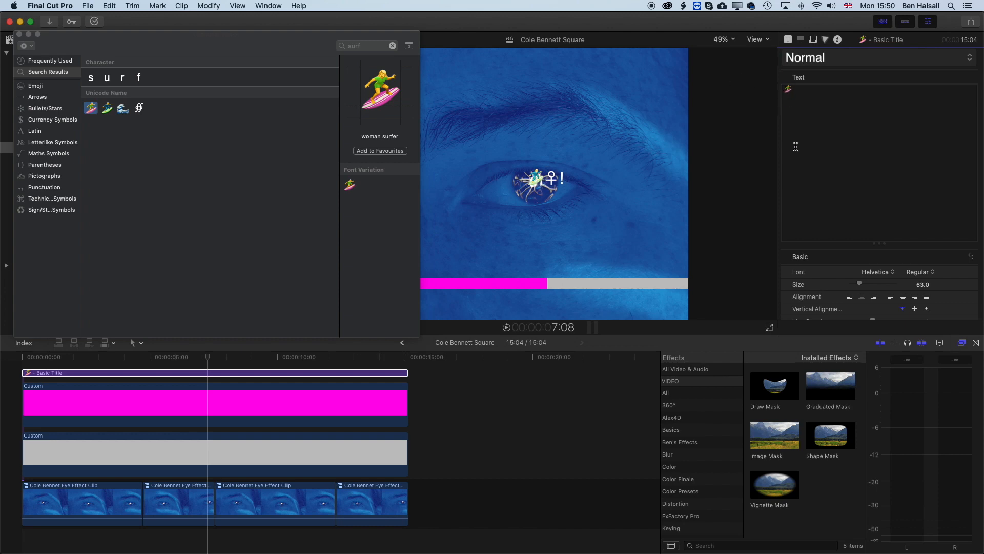
pyautogui.moveTo(814, 163)
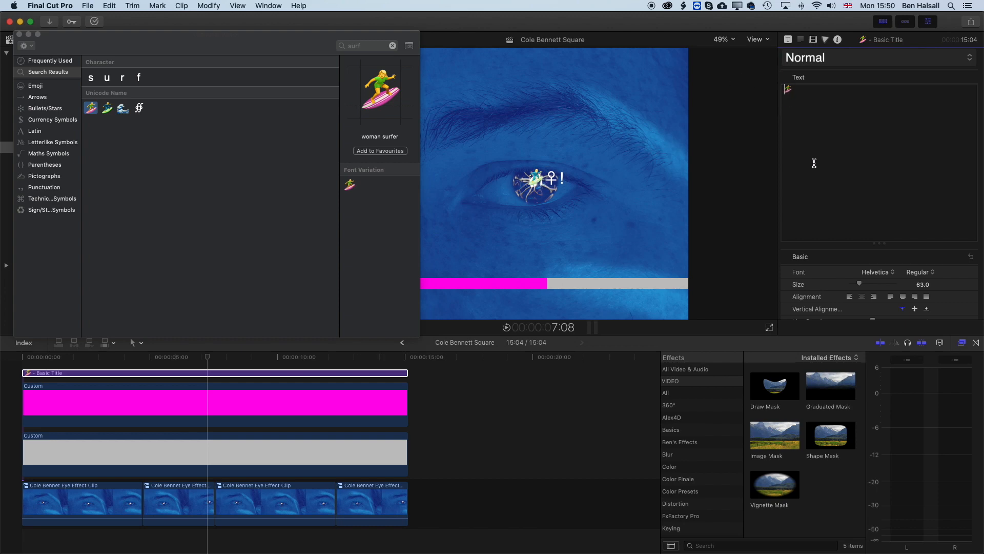
pyautogui.moveTo(850, 252)
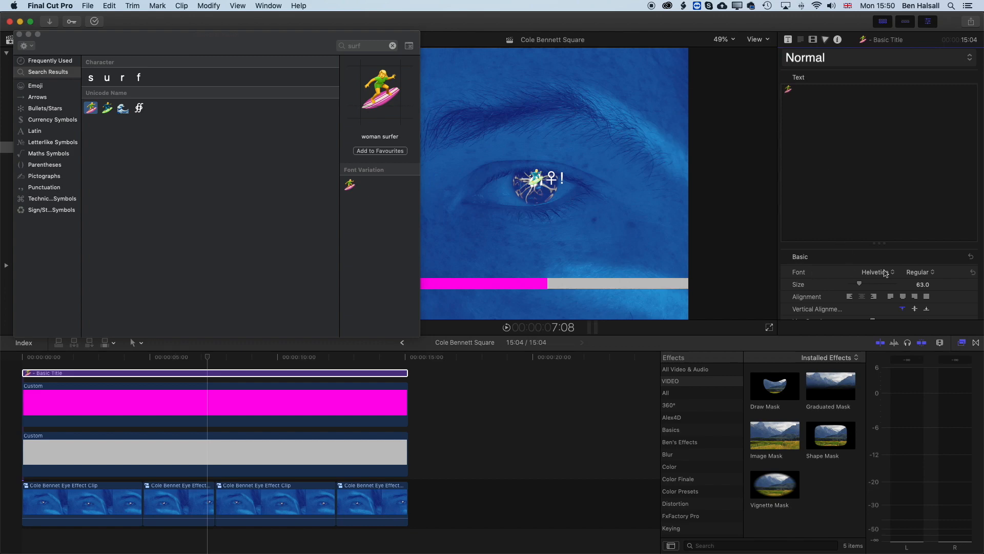
# Open the Text inspector's Font pop-up and scroll through the font list.
pyautogui.click(876, 272)
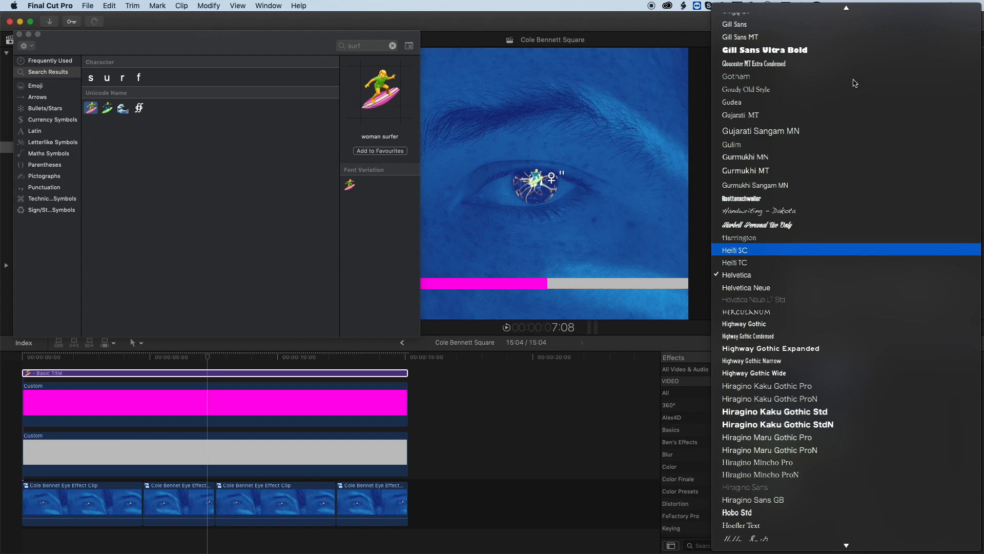
pyautogui.scroll(3)
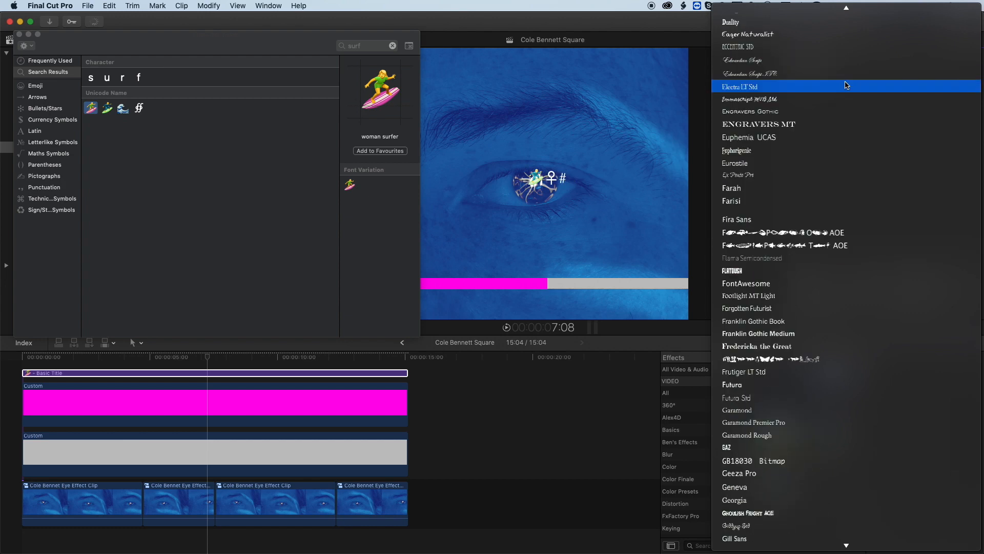
pyautogui.scroll(3)
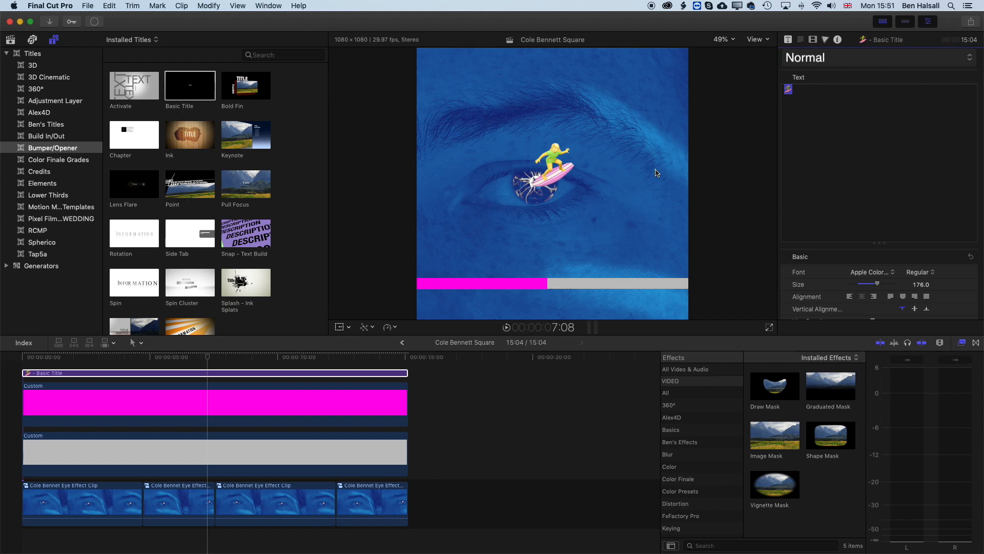
pyautogui.moveTo(827, 94)
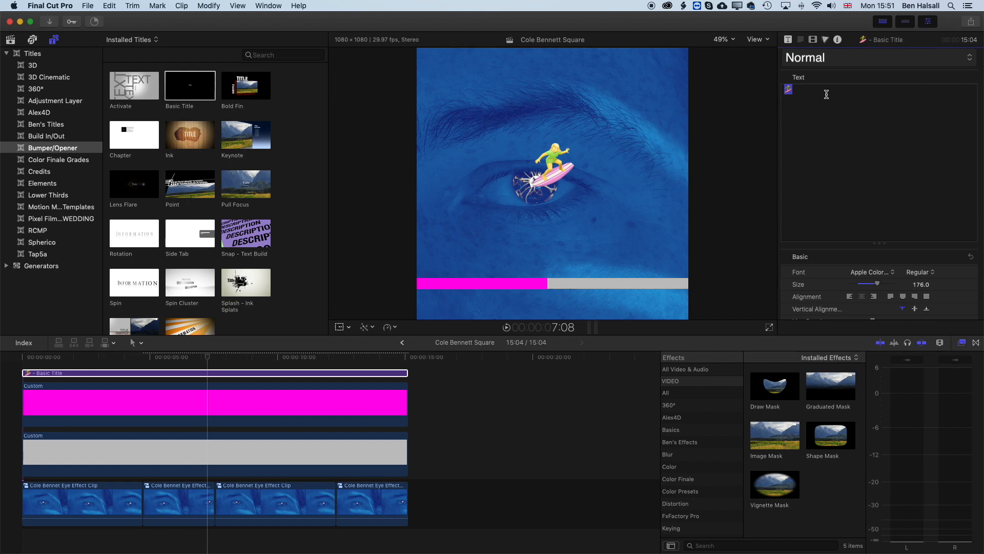
# Select the surfer character in the title's text field.
pyautogui.click(813, 39)
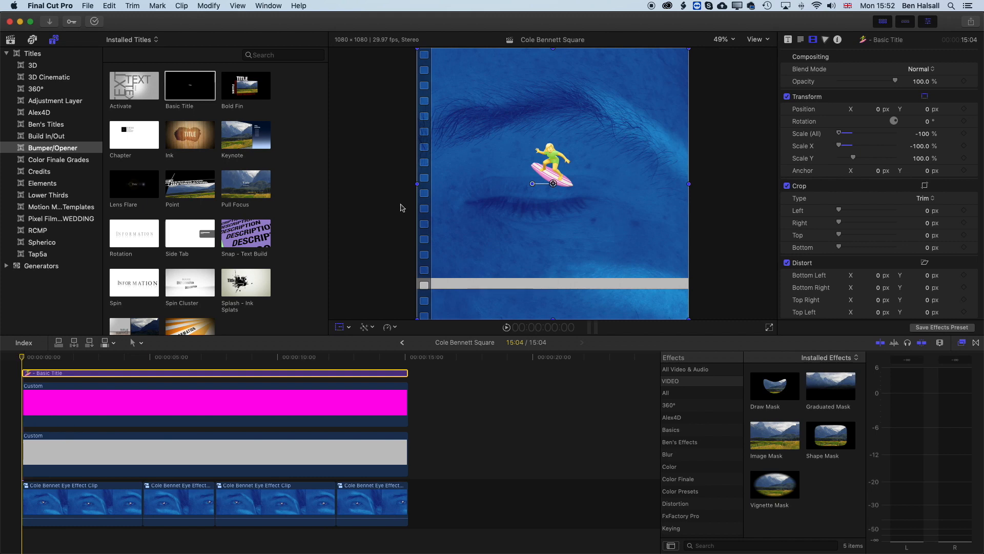
pyautogui.moveTo(556, 188)
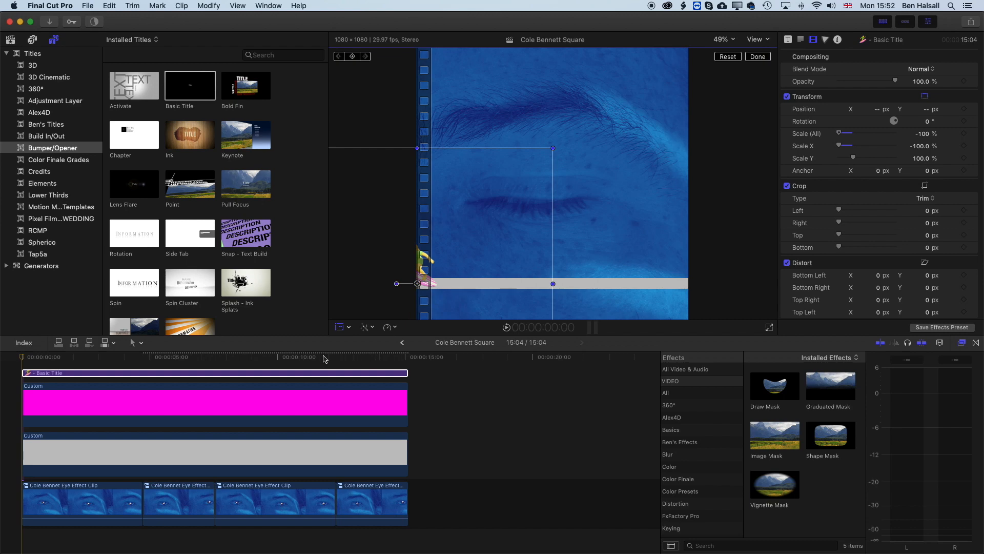
pyautogui.moveTo(394, 371)
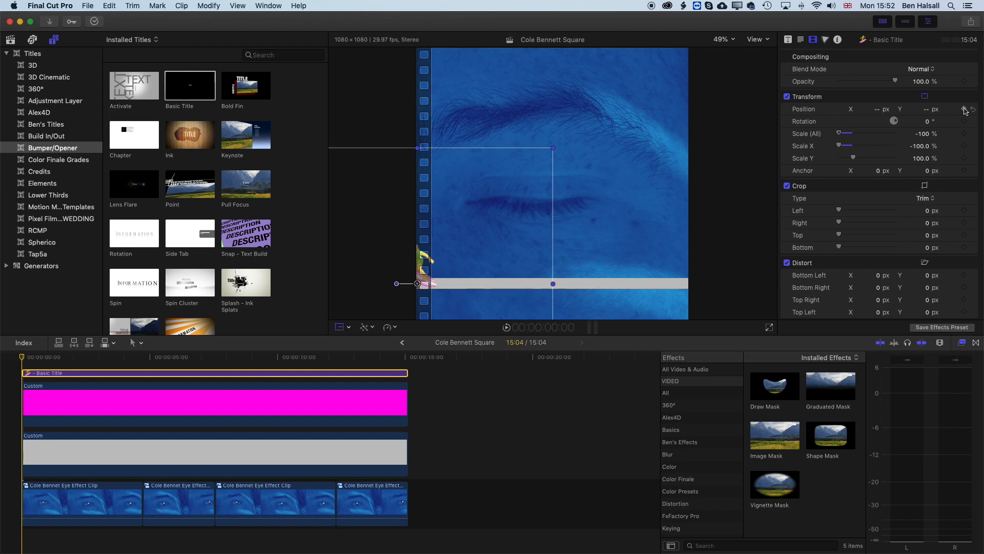
# Record a Position keyframe for the surfer at the bar's left end.
pyautogui.click(965, 108)
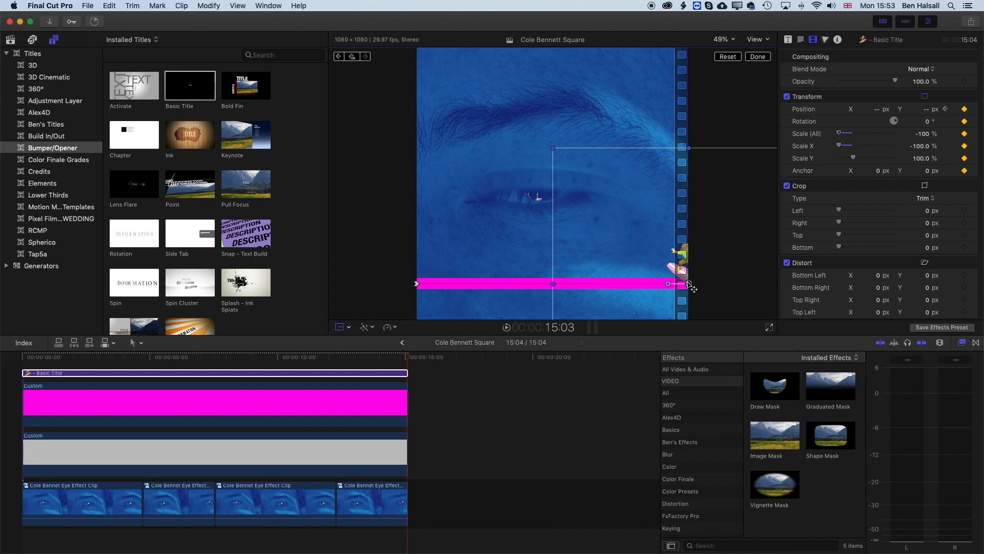
pyautogui.moveTo(408, 358)
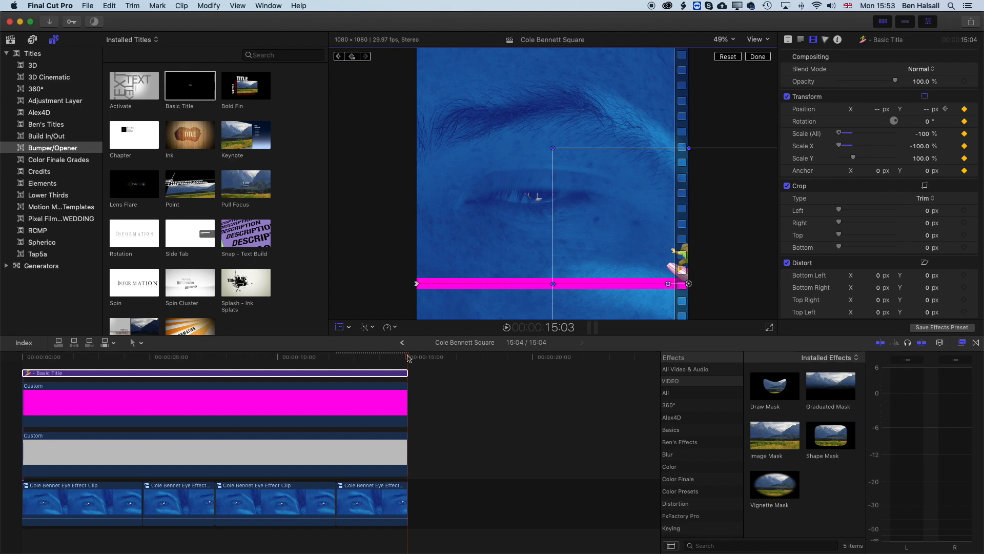
# Scrub the timeline to preview the surfer's path along the bar.
pyautogui.click(380, 357)
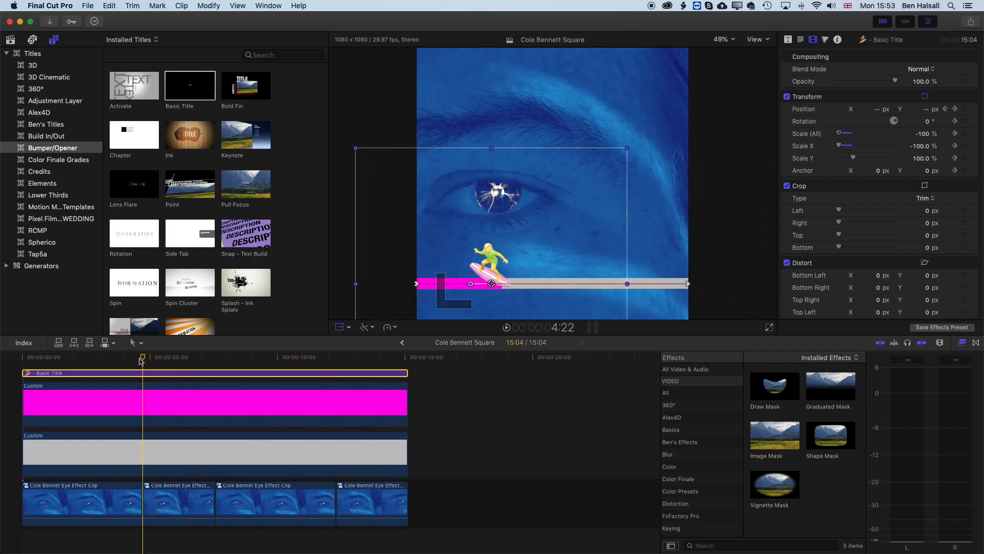
pyautogui.click(44, 357)
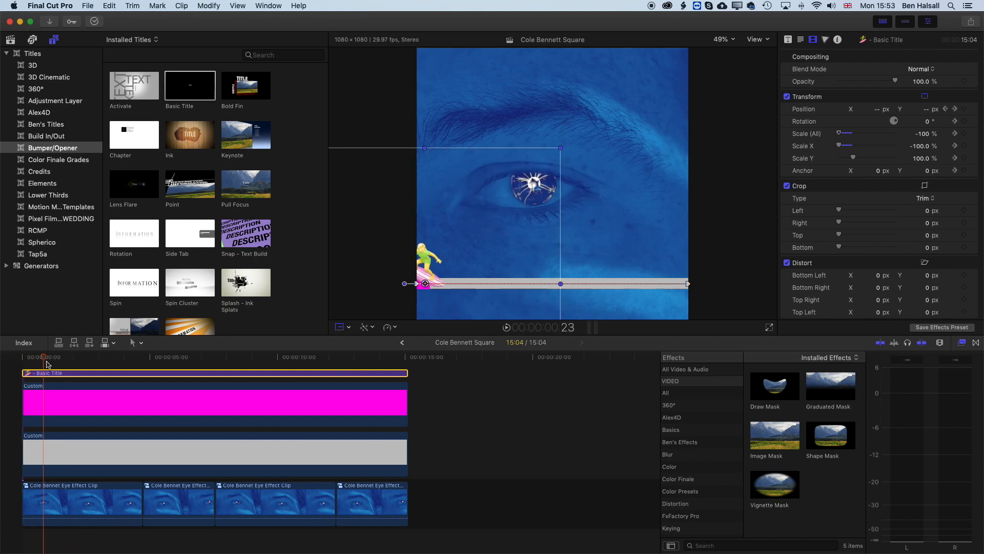
pyautogui.click(178, 357)
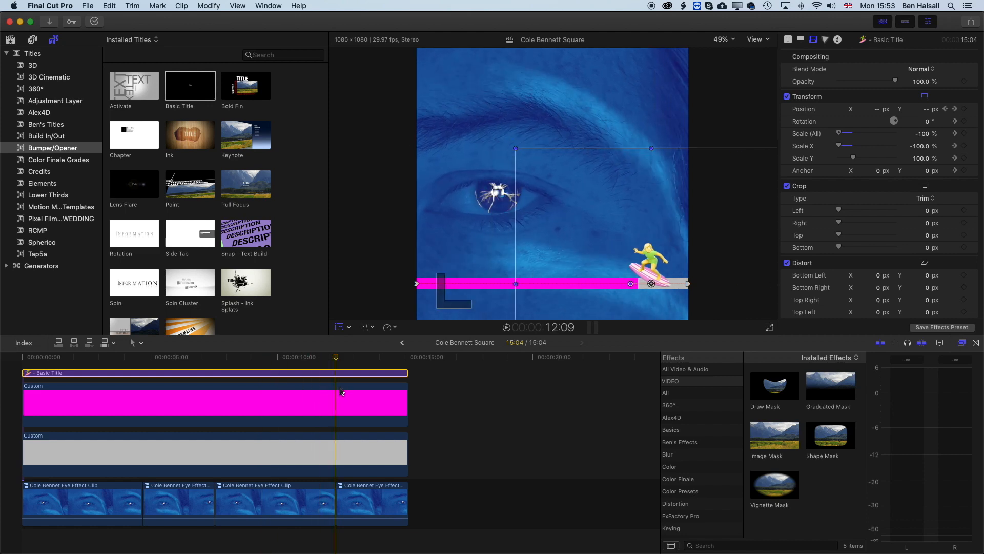
pyautogui.click(50, 372)
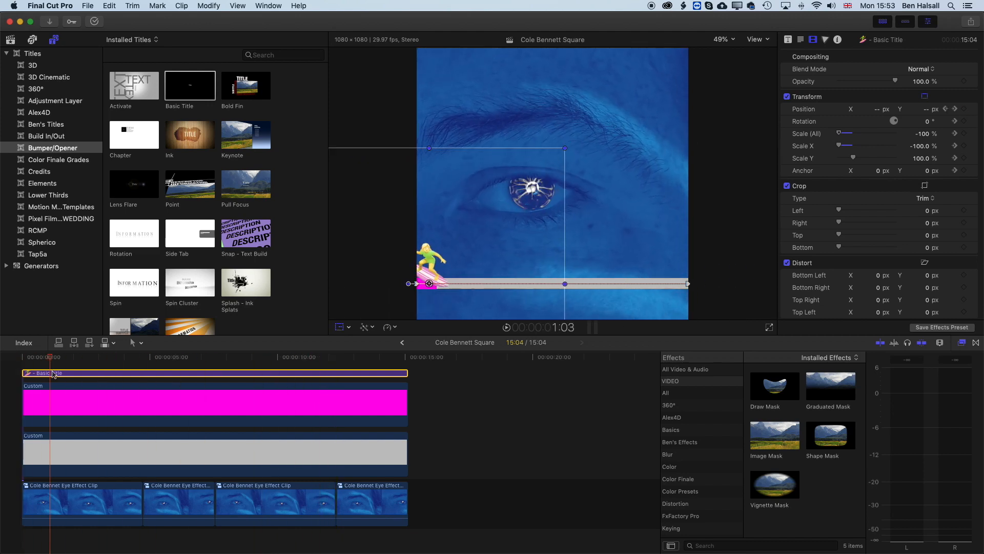
pyautogui.click(92, 357)
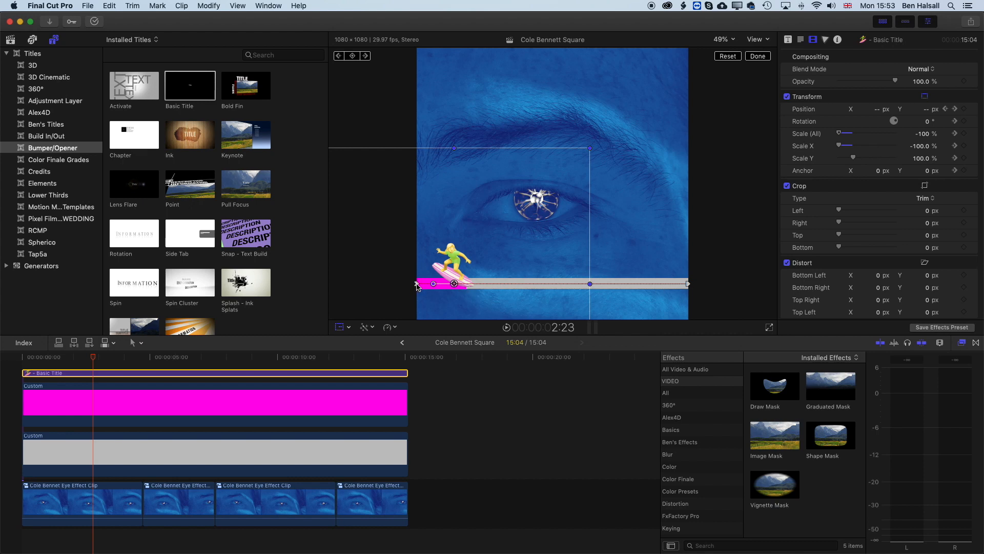
# Set the start and end motion-path points to Linear.
pyautogui.rightClick(415, 283)
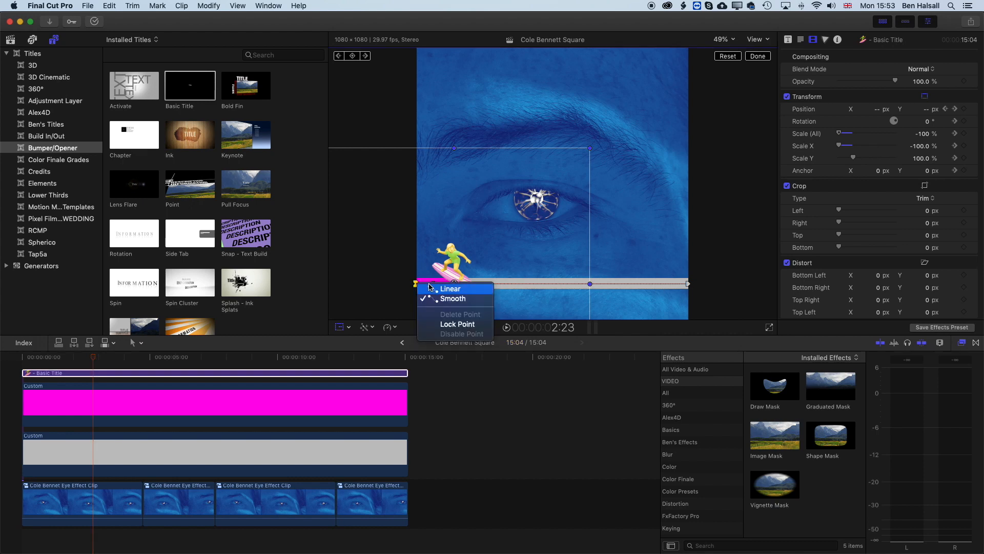
pyautogui.click(450, 288)
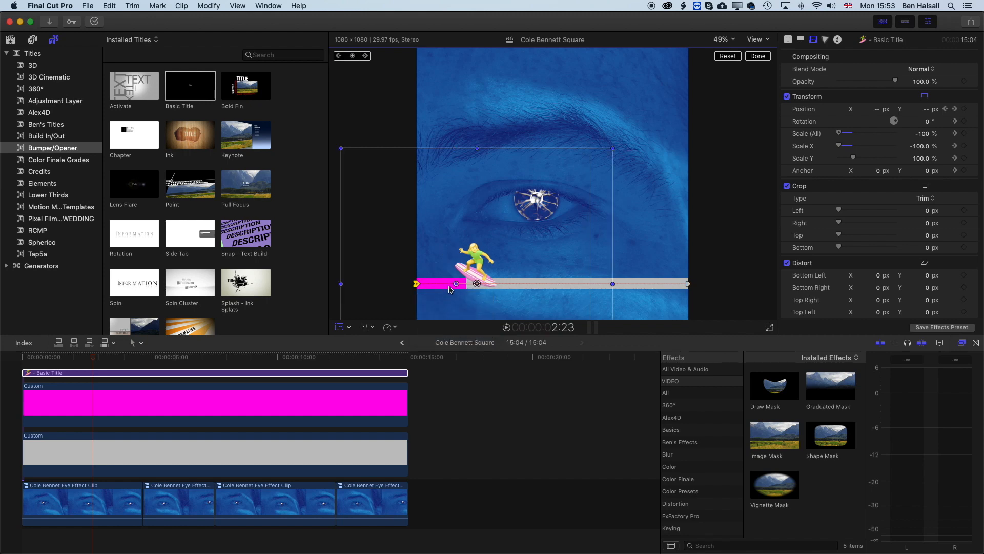
pyautogui.rightClick(688, 283)
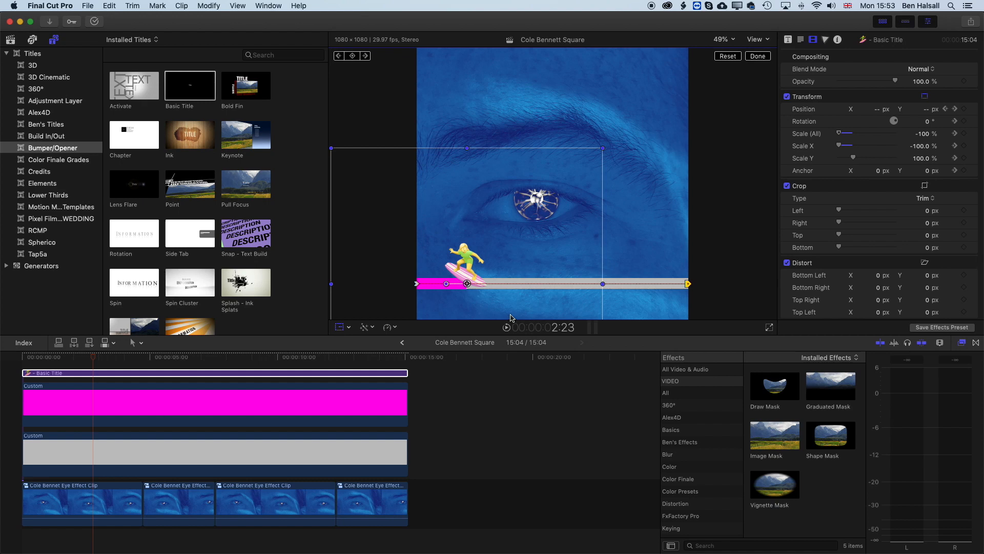
pyautogui.click(191, 357)
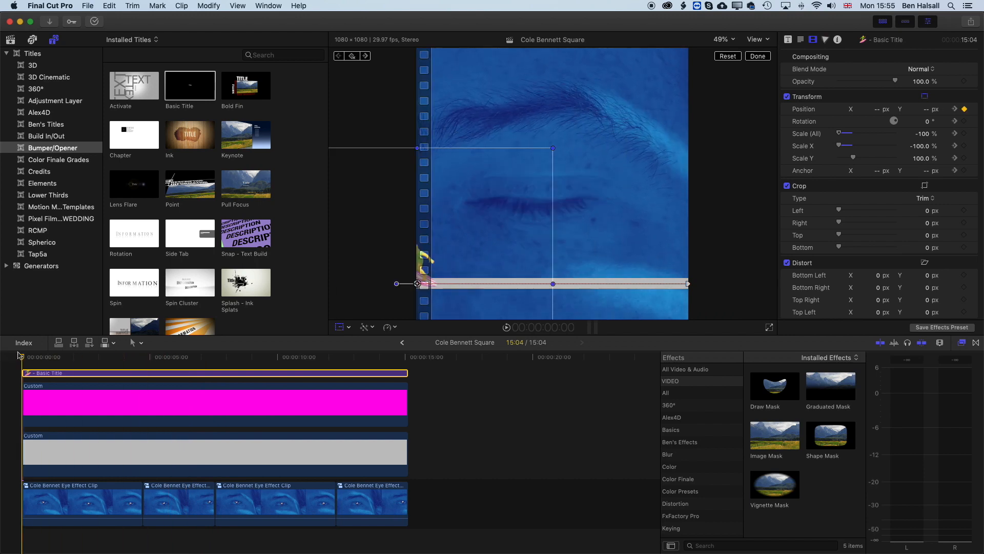
# Change the surfer's Transform Anchor Y and scrub to check the board on the bar.
pyautogui.click(347, 357)
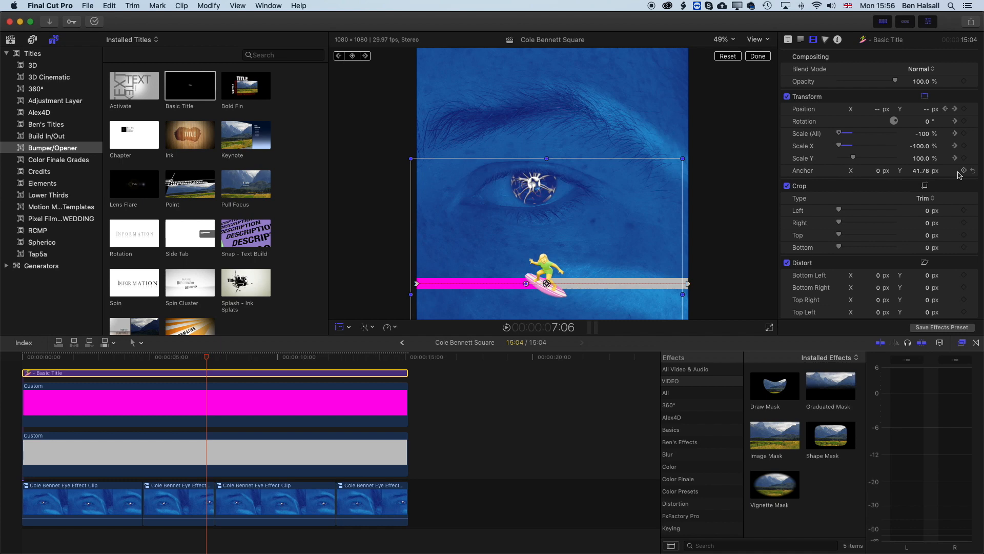
pyautogui.click(929, 171)
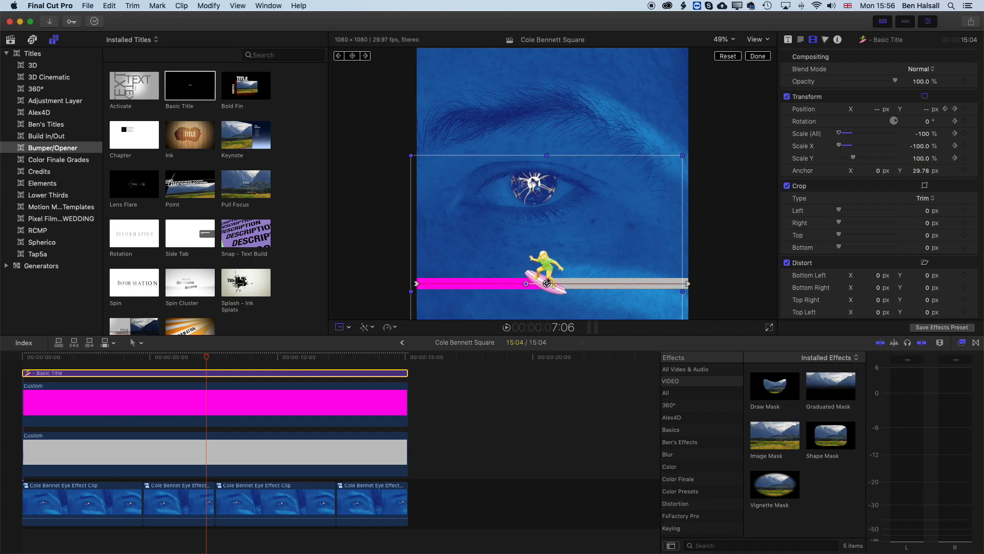
pyautogui.moveTo(545, 297)
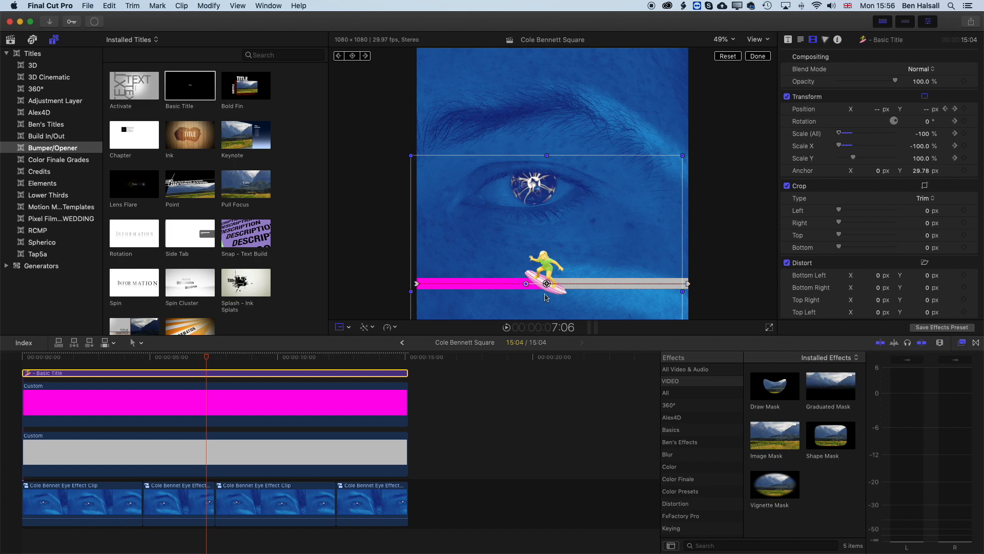
pyautogui.click(143, 357)
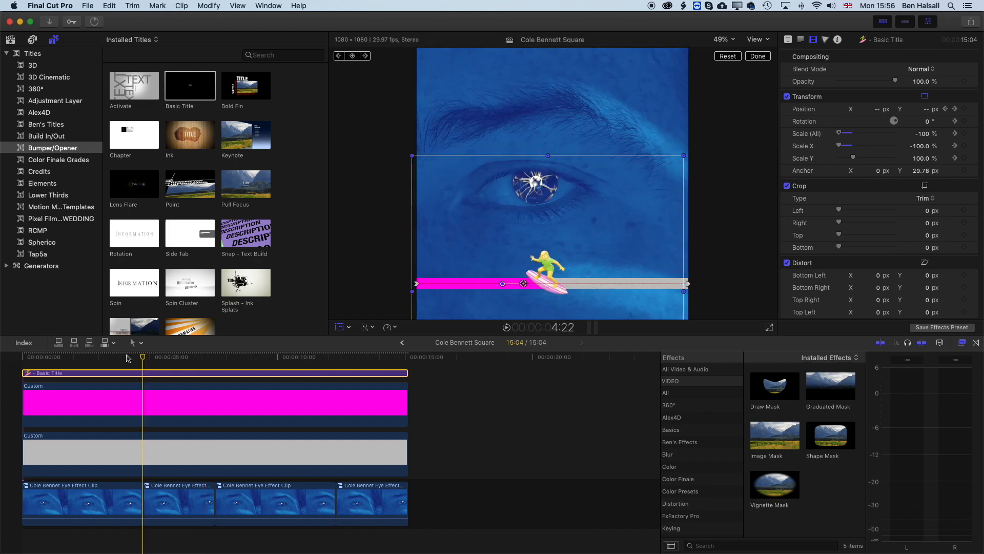
pyautogui.click(82, 356)
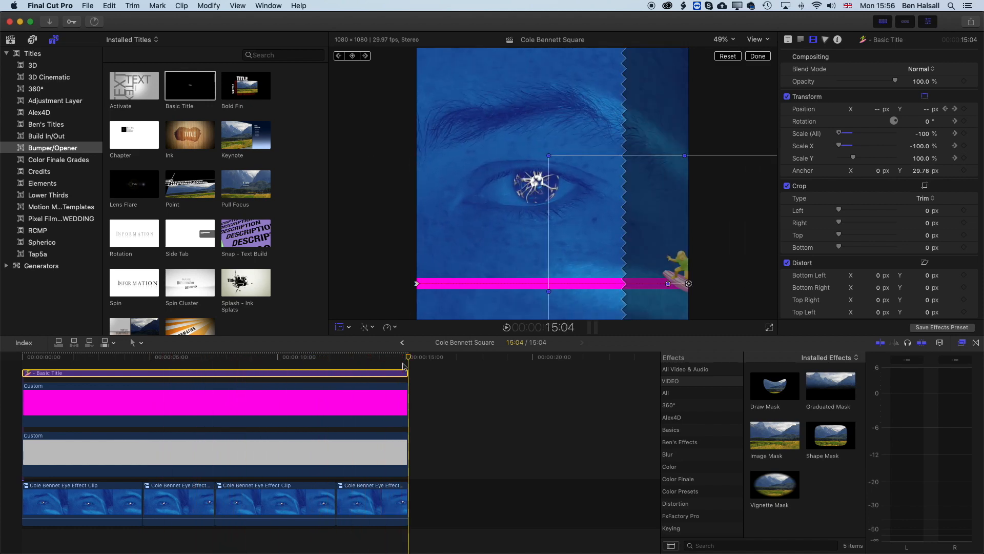
pyautogui.click(22, 357)
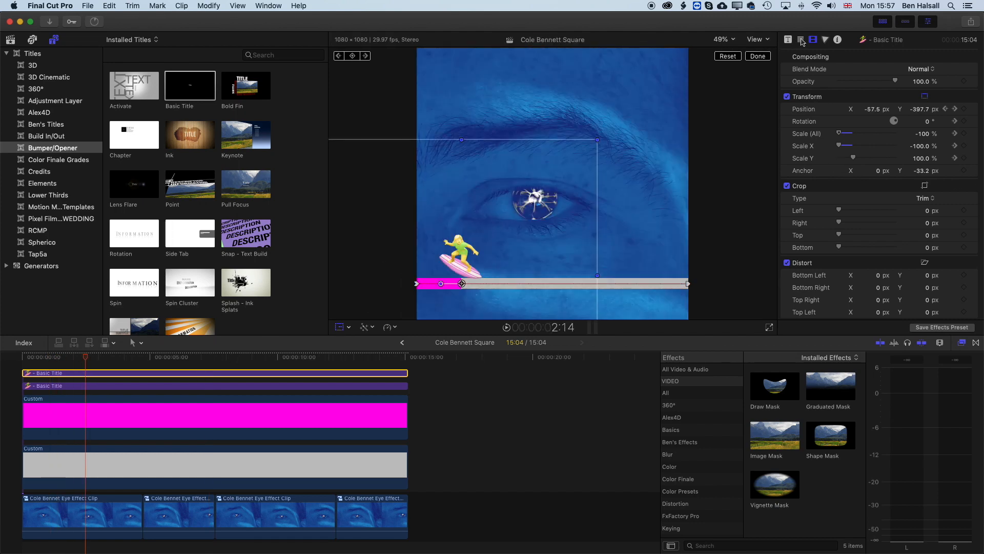
# Replace the duplicated title's emoji with the man surfer found by searching 'surfer'.
pyautogui.click(788, 39)
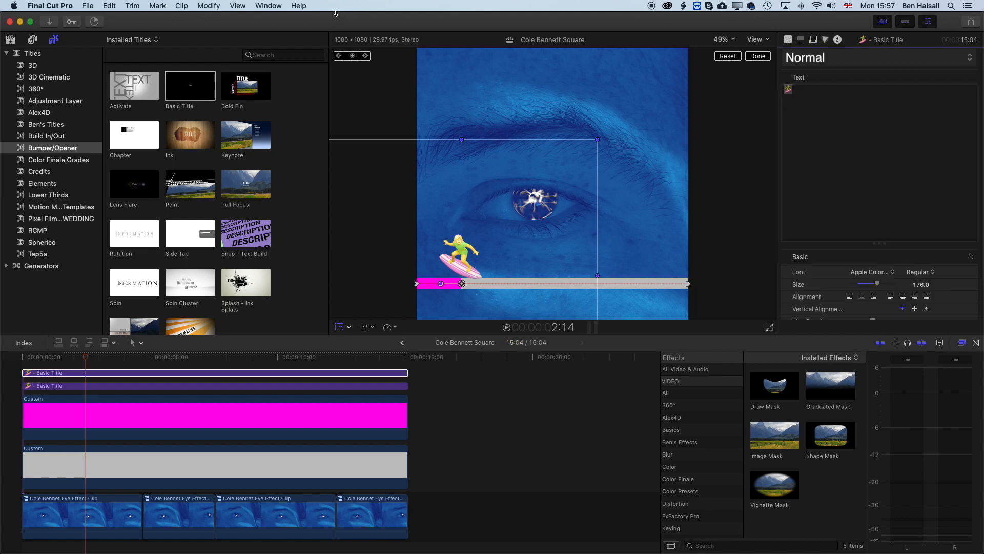
pyautogui.click(109, 6)
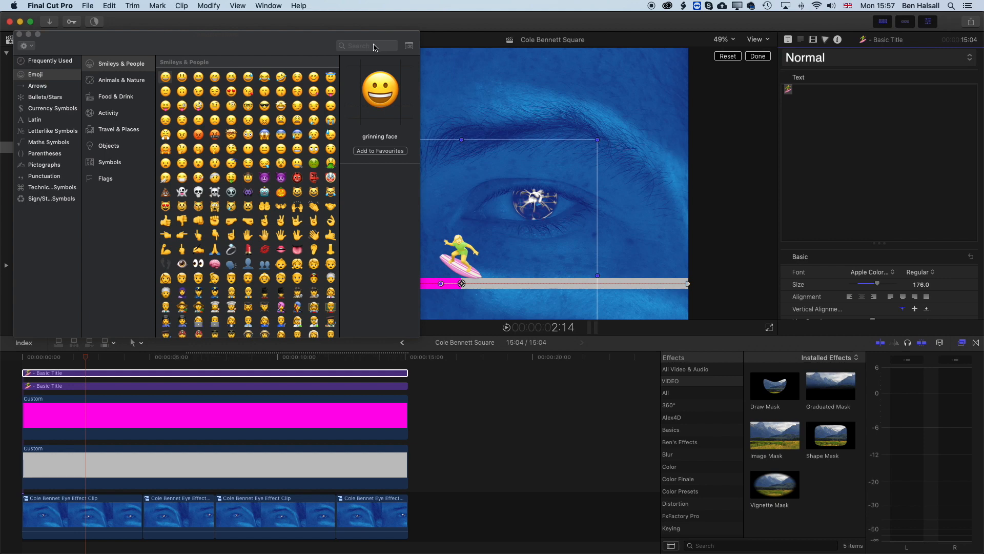
pyautogui.write('surfer')
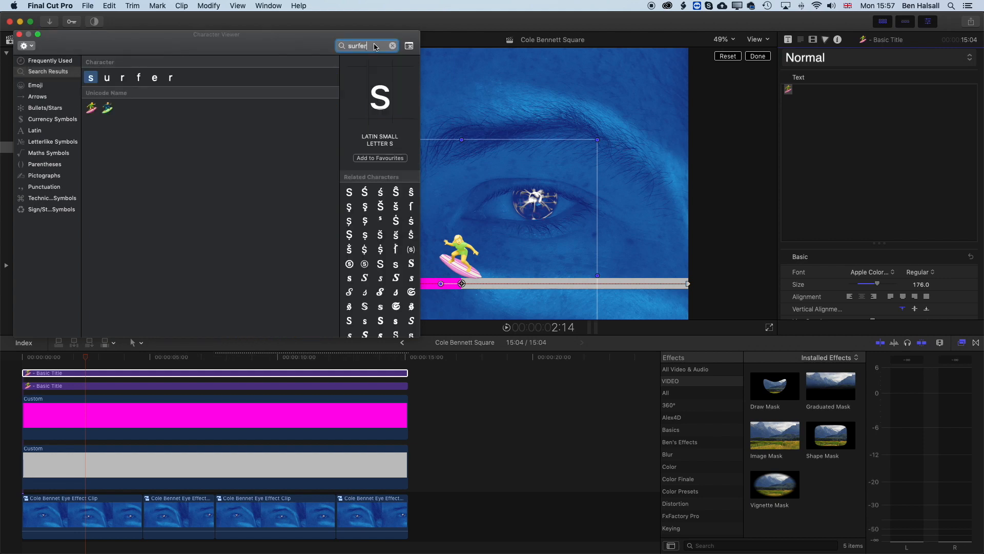
pyautogui.click(106, 89)
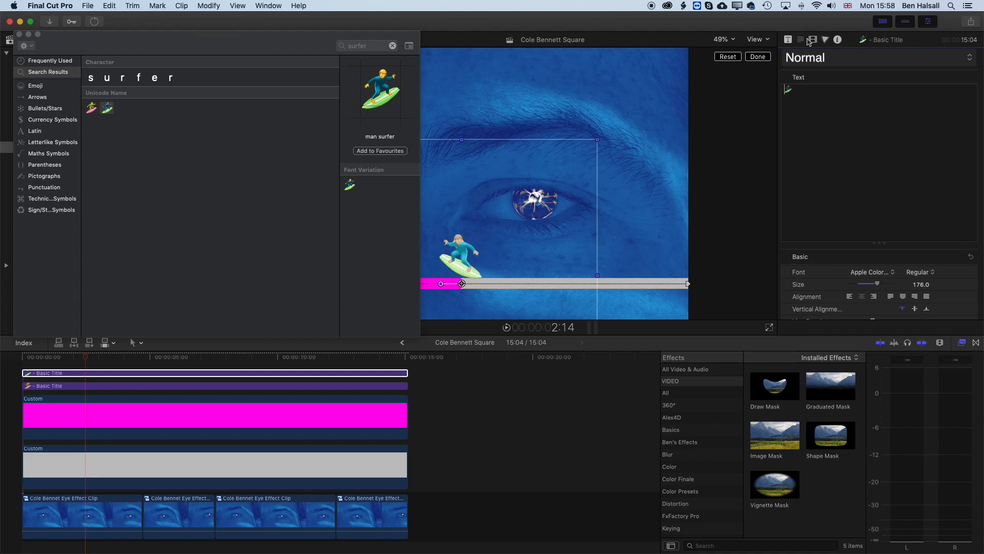
pyautogui.click(812, 40)
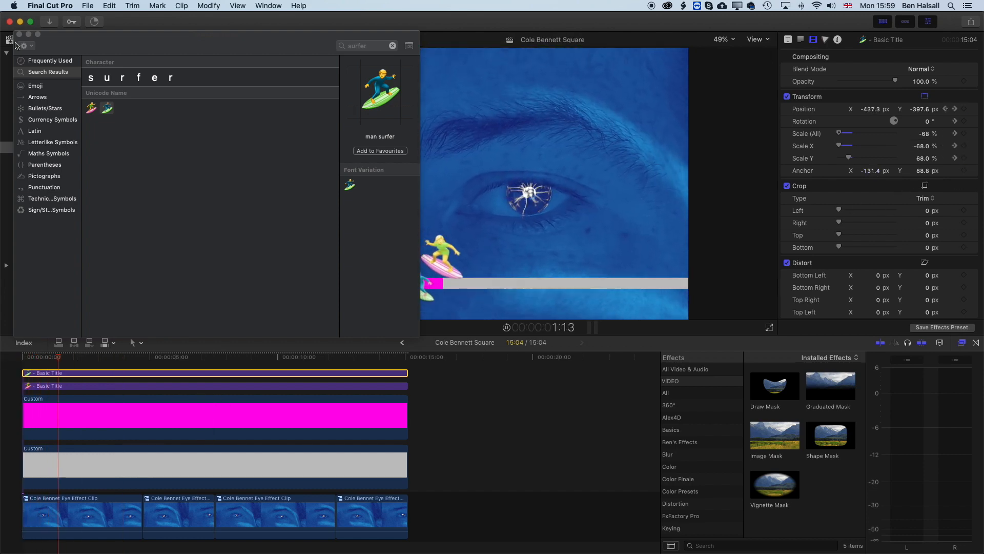
# Close the Character Viewer and scrub the timeline to watch both surfers ride.
pyautogui.click(32, 39)
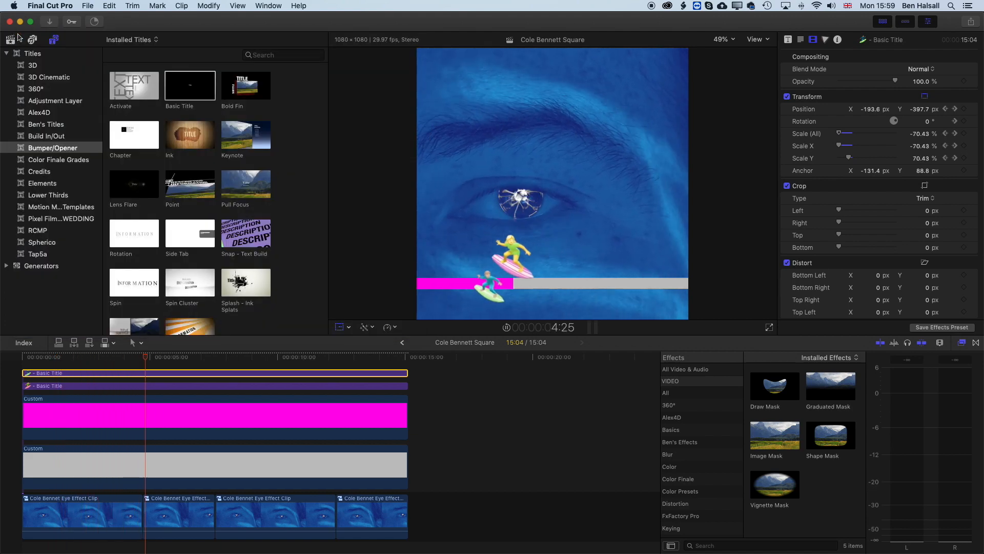
pyautogui.click(210, 356)
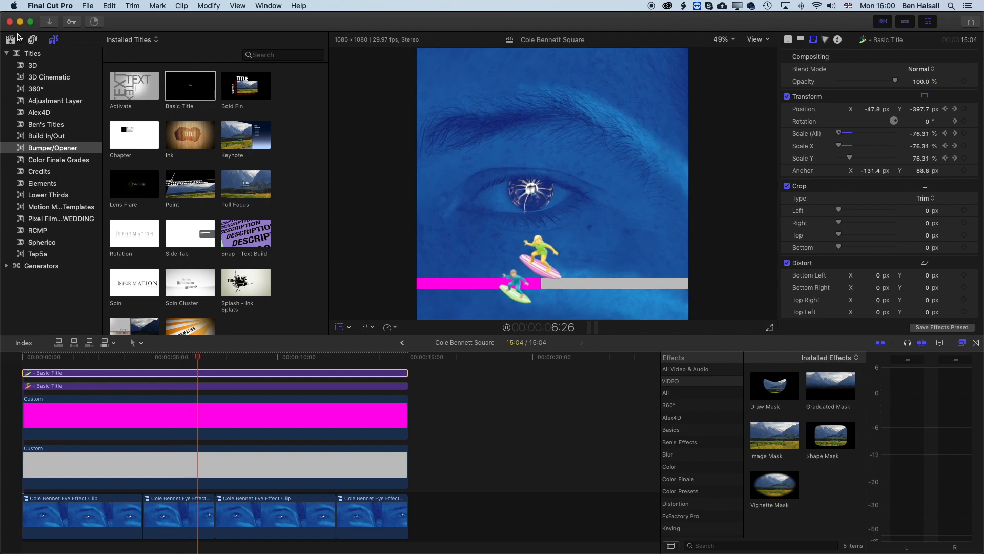
pyautogui.click(248, 373)
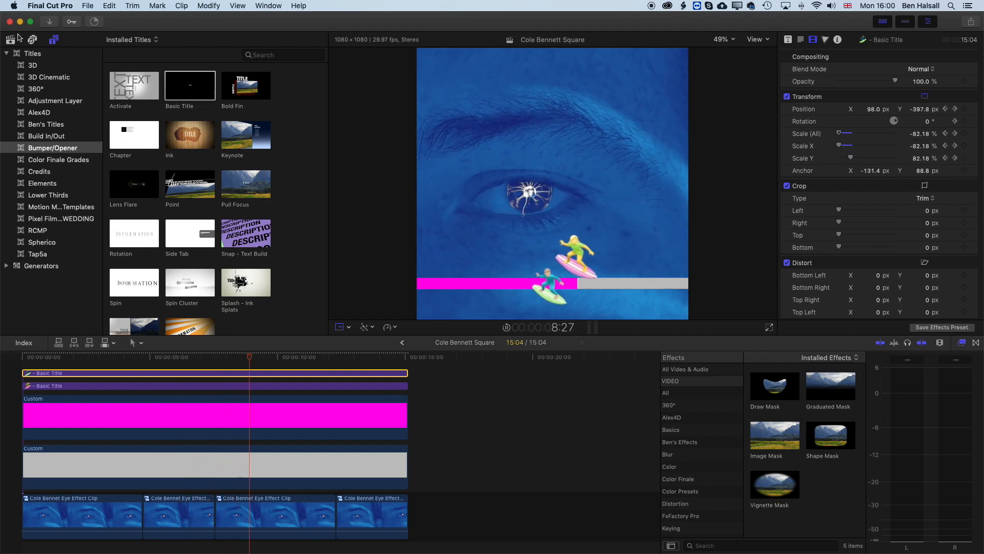